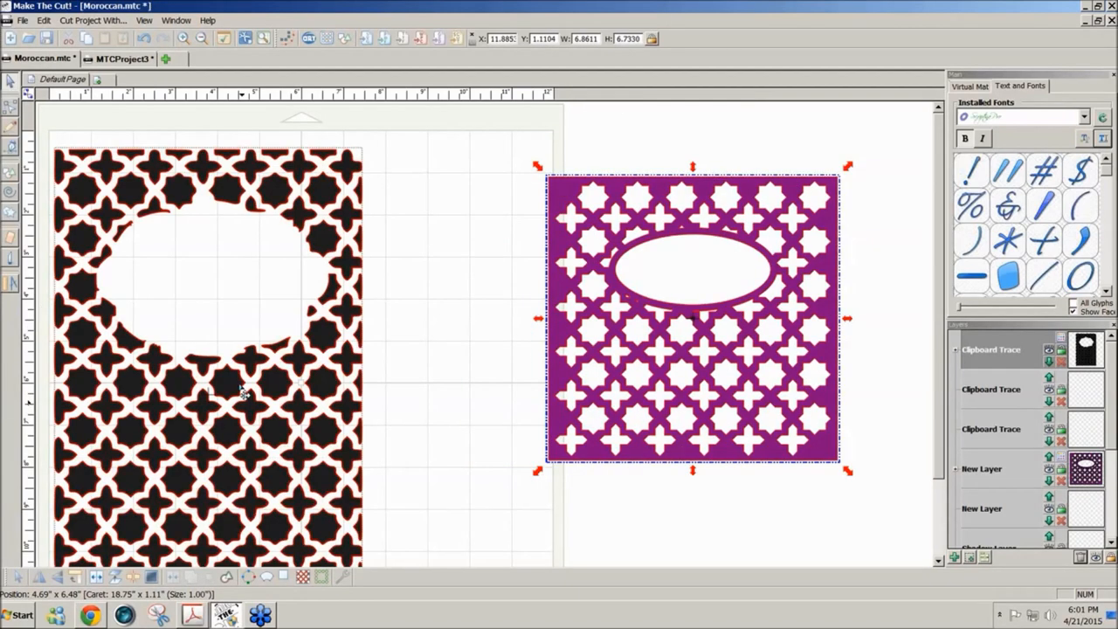
Move the purple star-and-cross lattice leftward, next to the black traced lattice.
left_click_drag(693, 319, 559, 328)
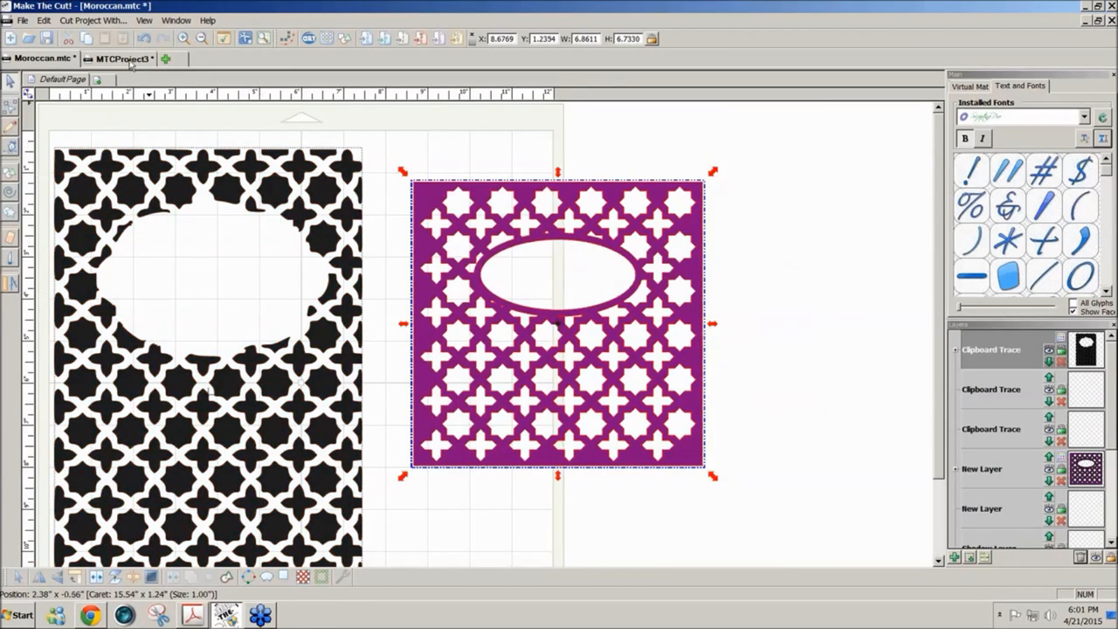
Switch to the MTCProject3 project and start Pixel Trace to choose an image.
left_click(122, 58)
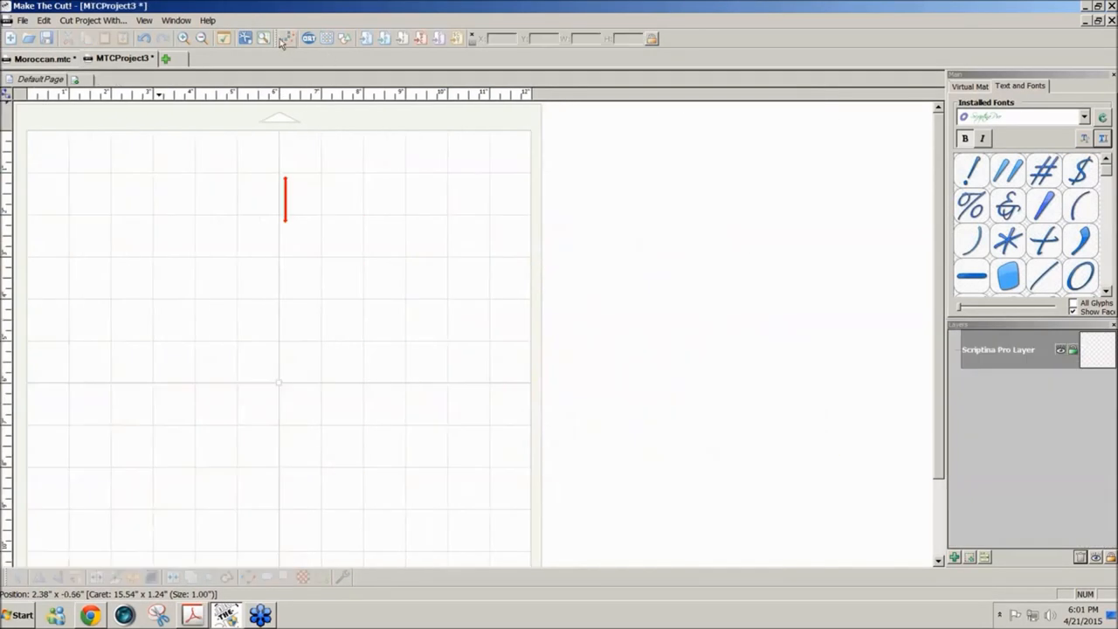
mouse_move(288, 39)
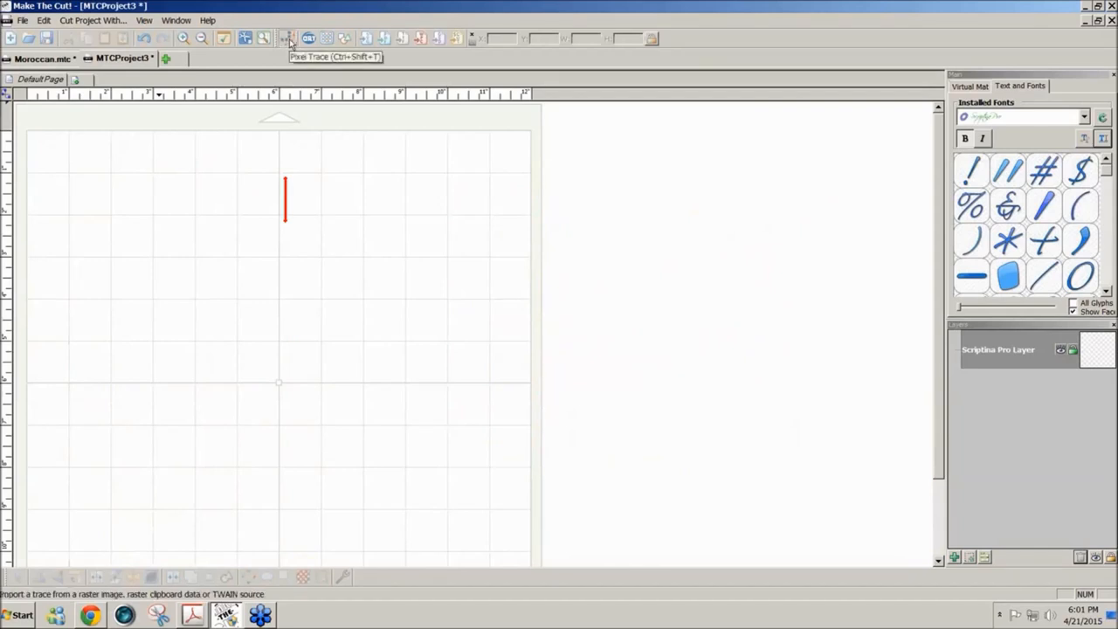
left_click(288, 37)
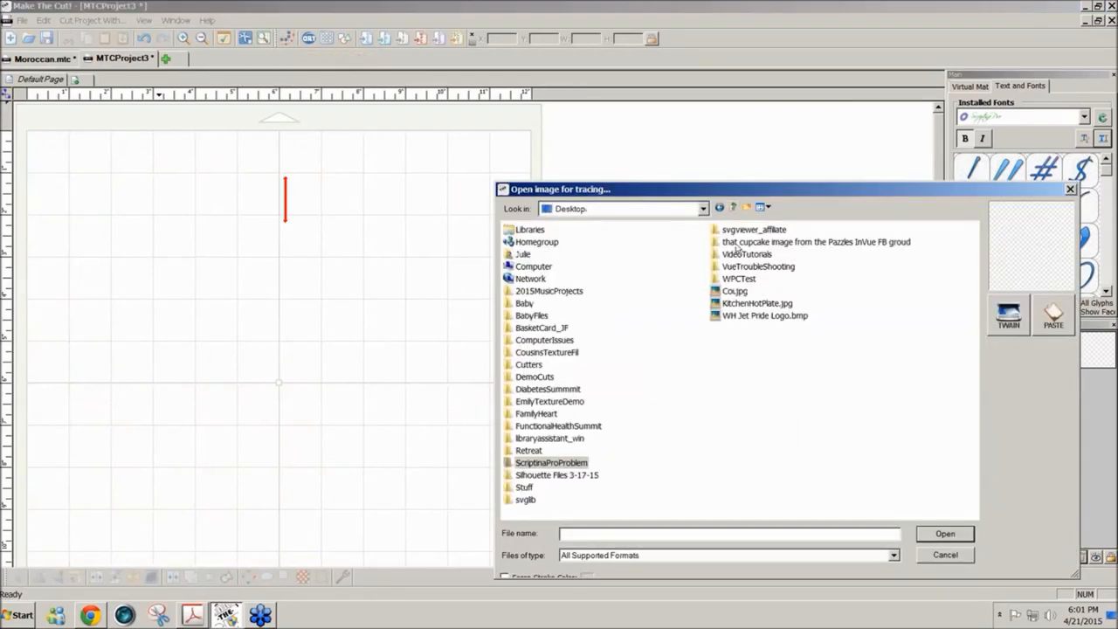
mouse_move(759, 344)
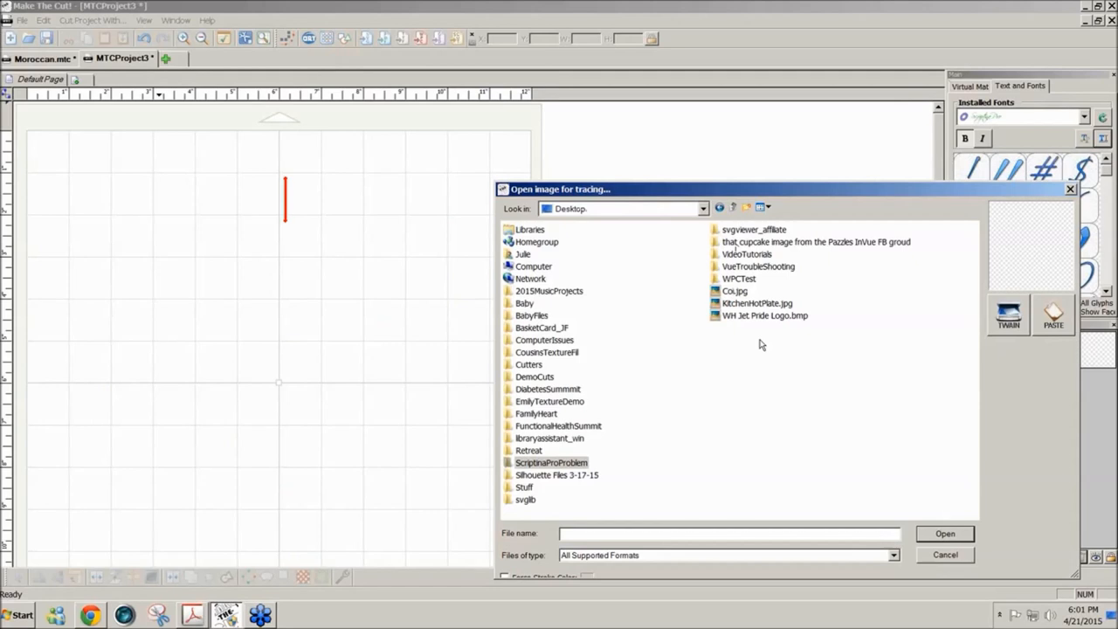
mouse_move(773, 290)
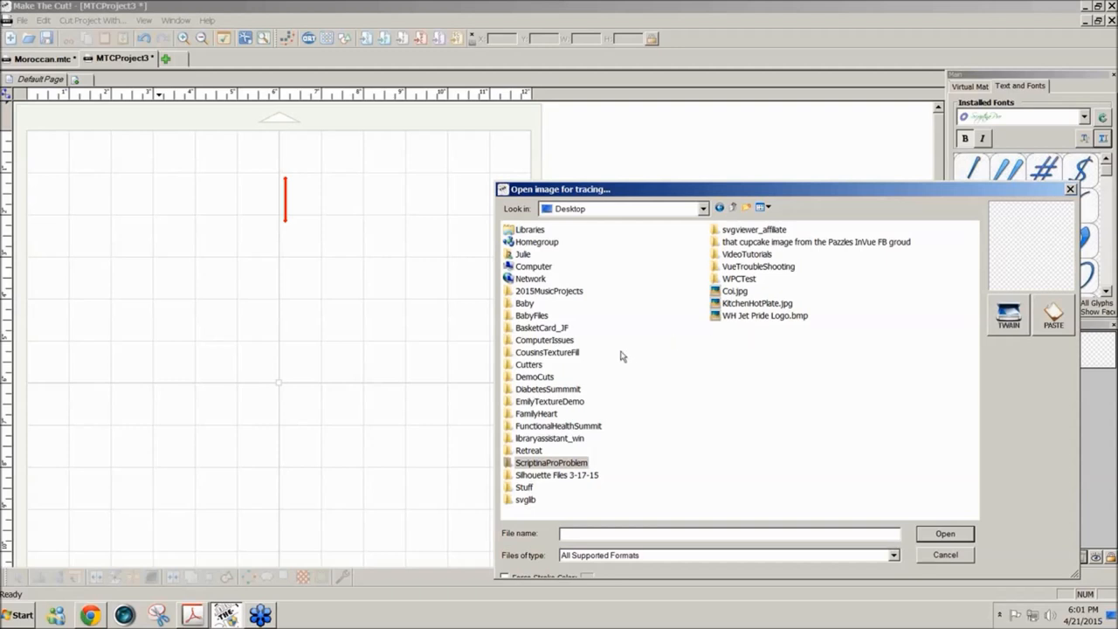
mouse_move(657, 360)
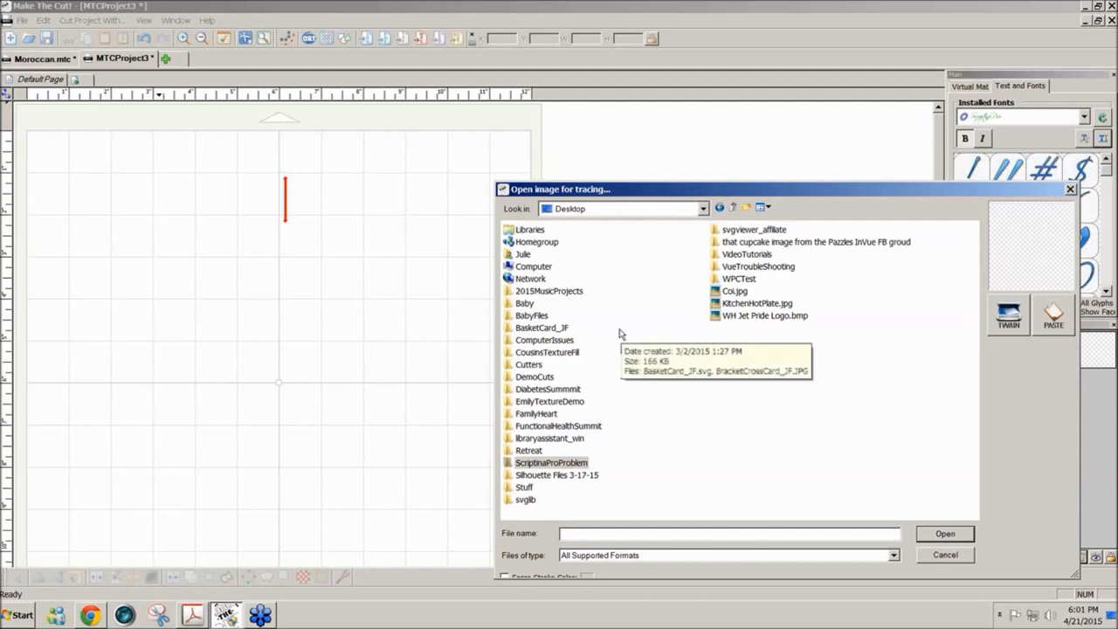
mouse_move(549, 452)
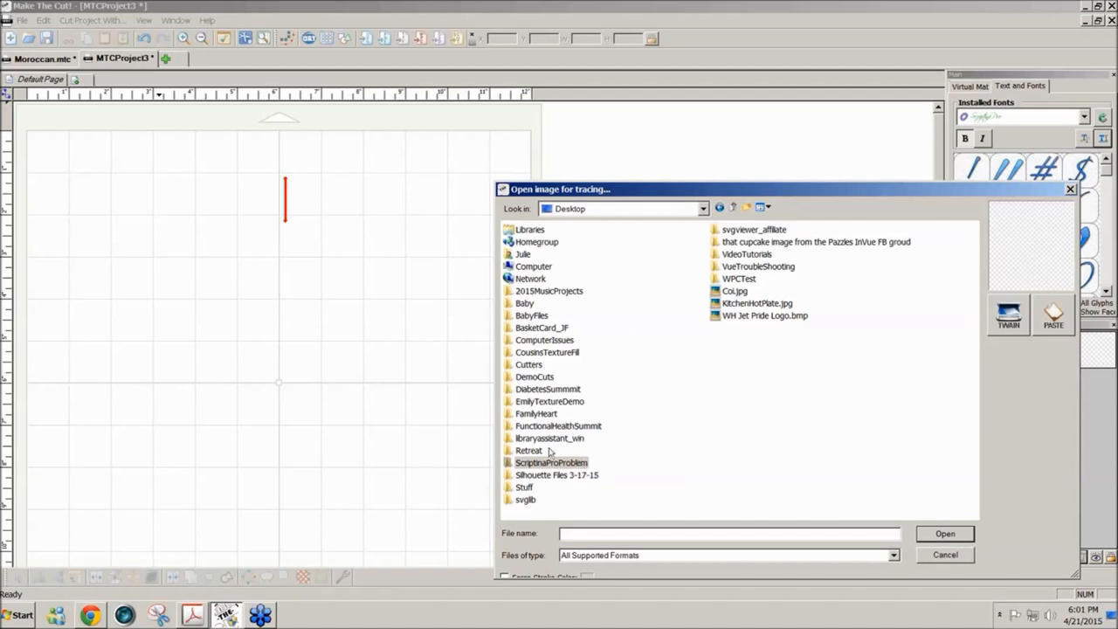
mouse_move(762, 221)
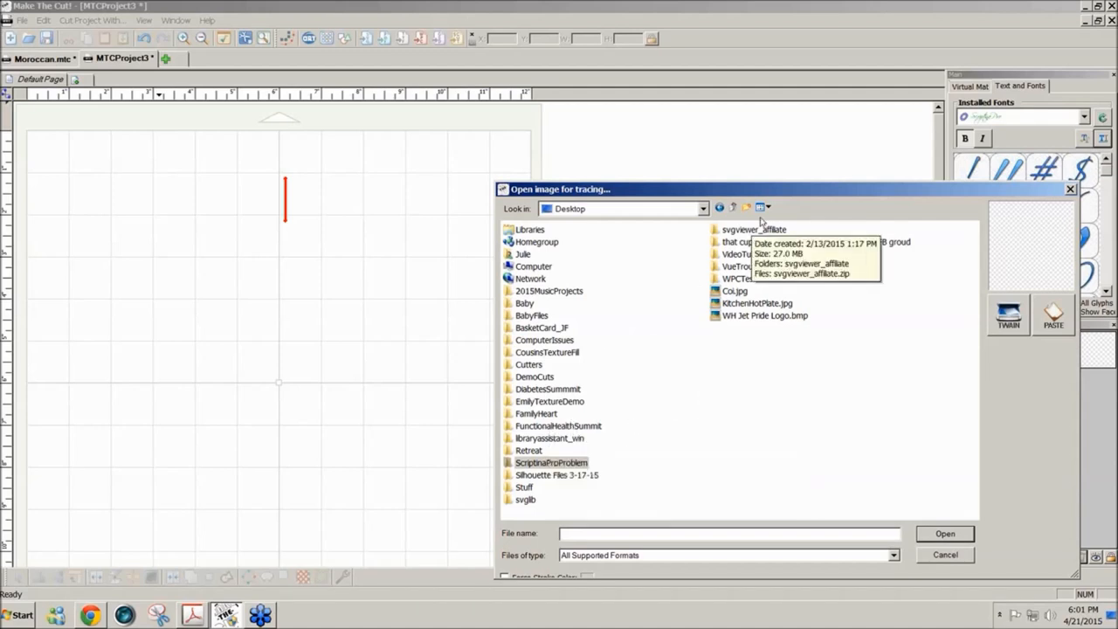
mouse_move(795, 203)
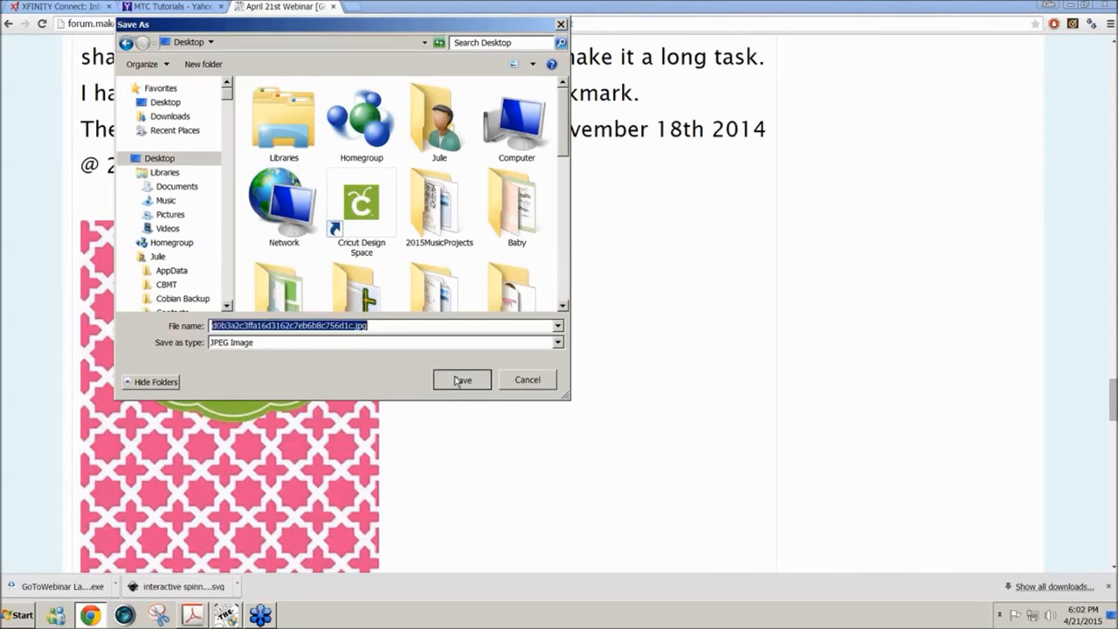
Save the pink lattice image from the forum to the Desktop as a JPEG.
left_click(462, 379)
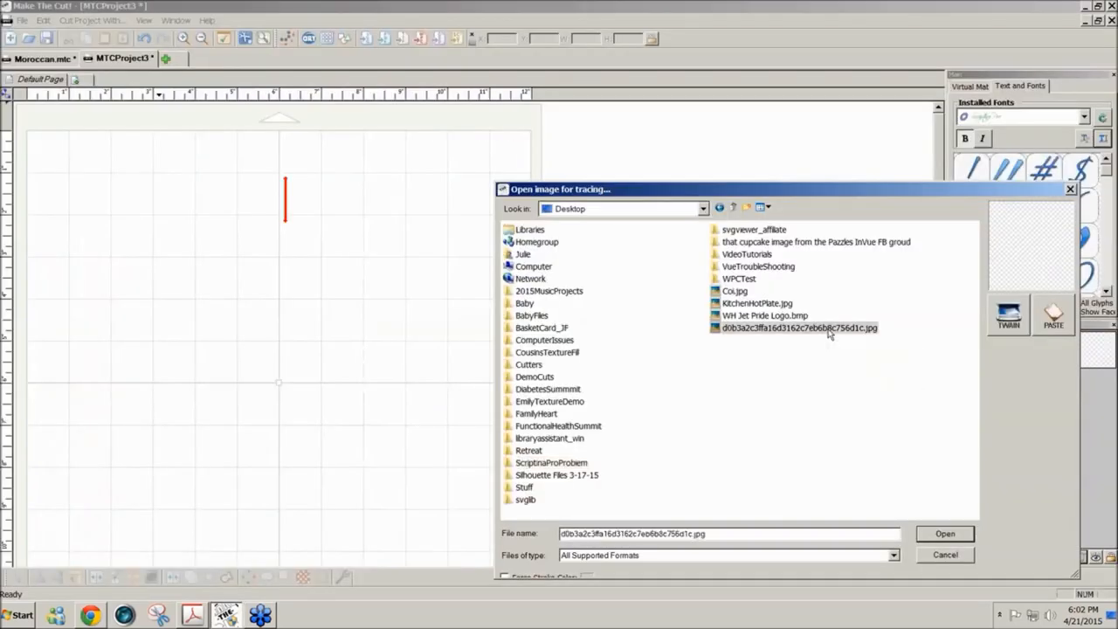
Reopen the Pixel Trace image picker and select the saved lattice JPEG.
left_click(798, 328)
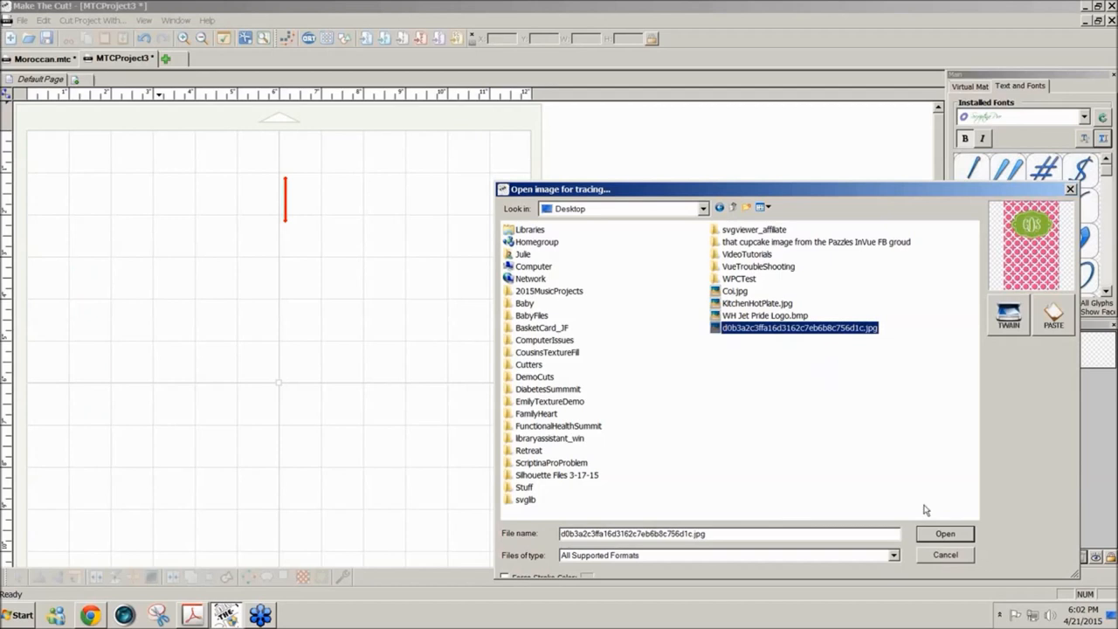
left_click(944, 533)
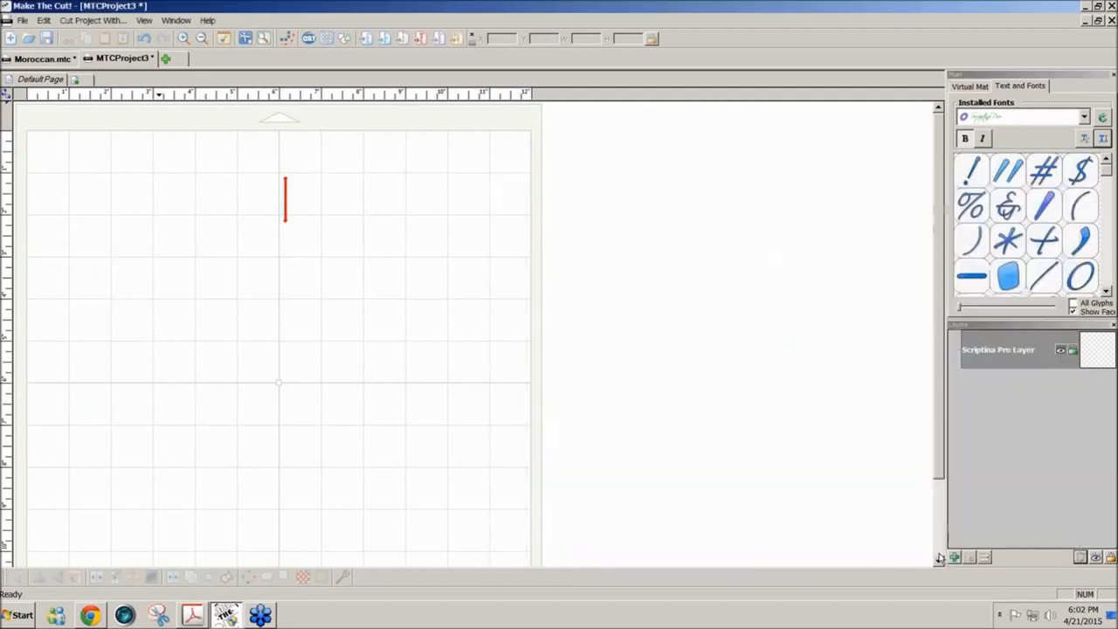
mouse_move(288, 38)
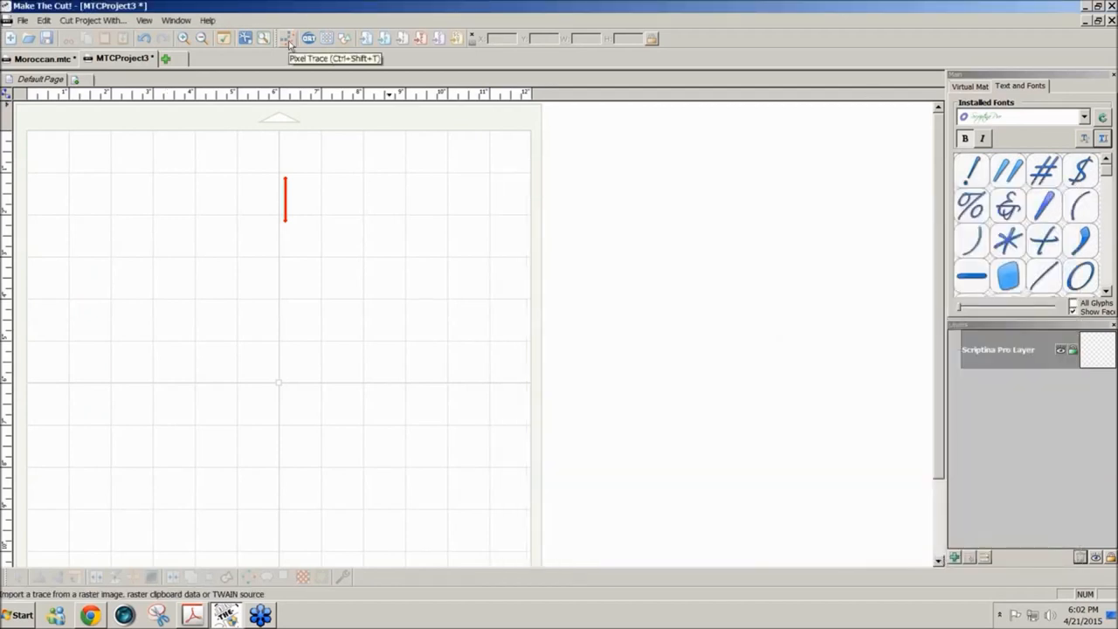
left_click(288, 38)
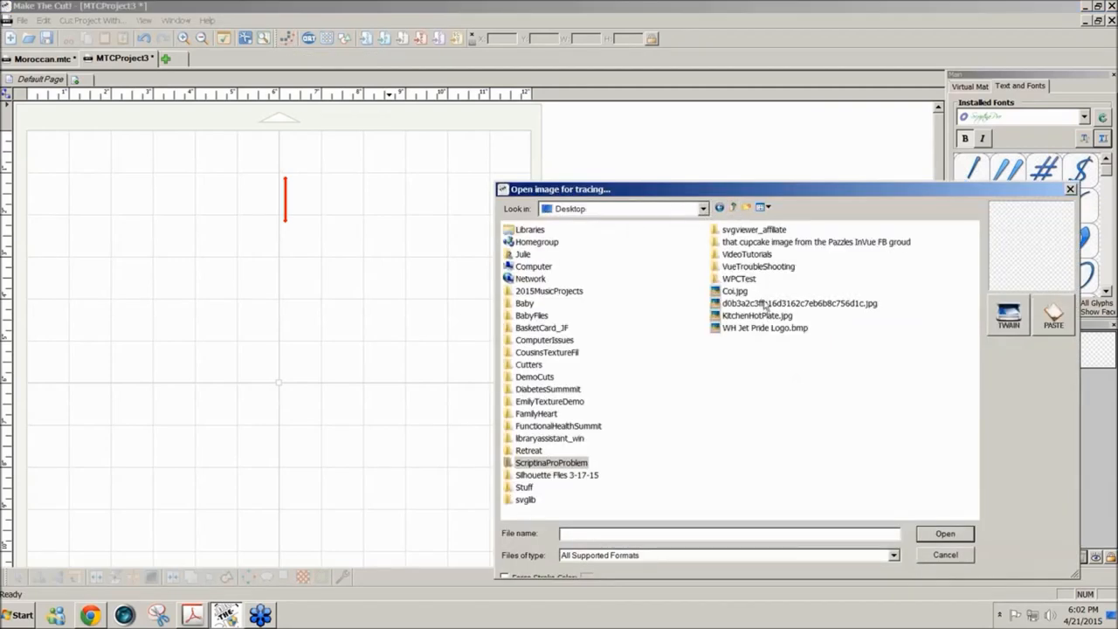
left_click(799, 303)
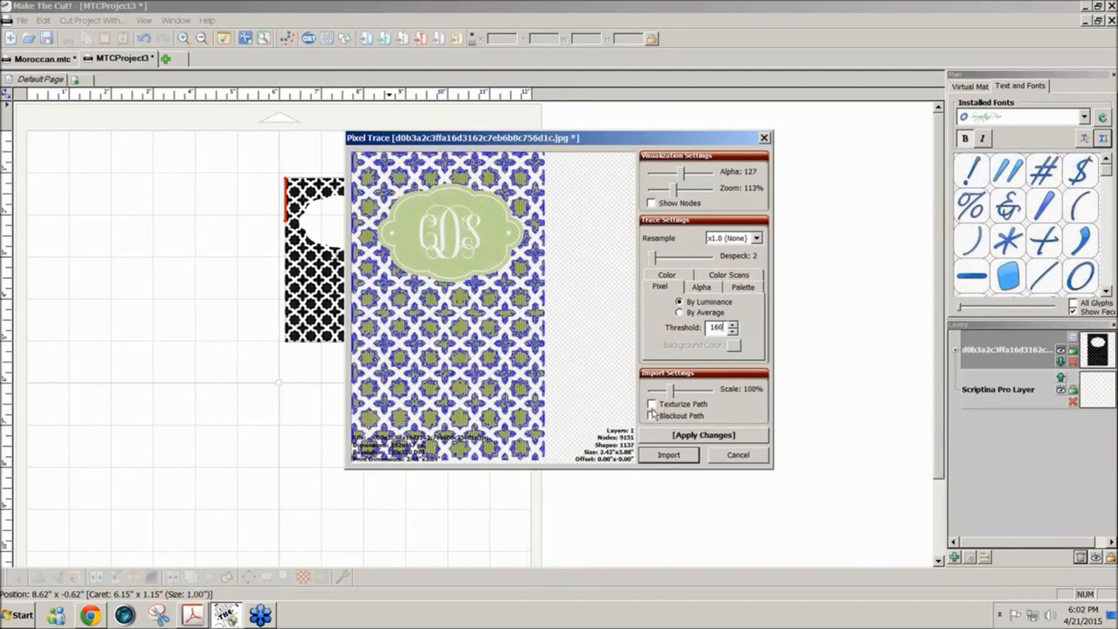
mouse_move(718, 327)
type("255")
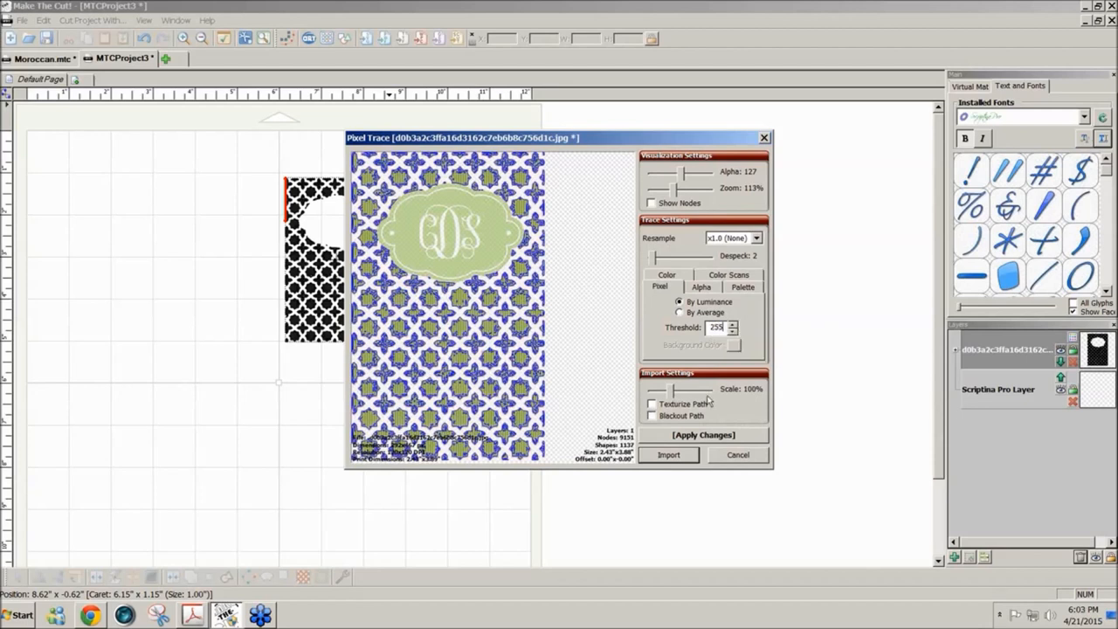
Import the lattice as a textured trace, enlarge it to about 4.6 × 7.3, and move it right.
left_click(703, 435)
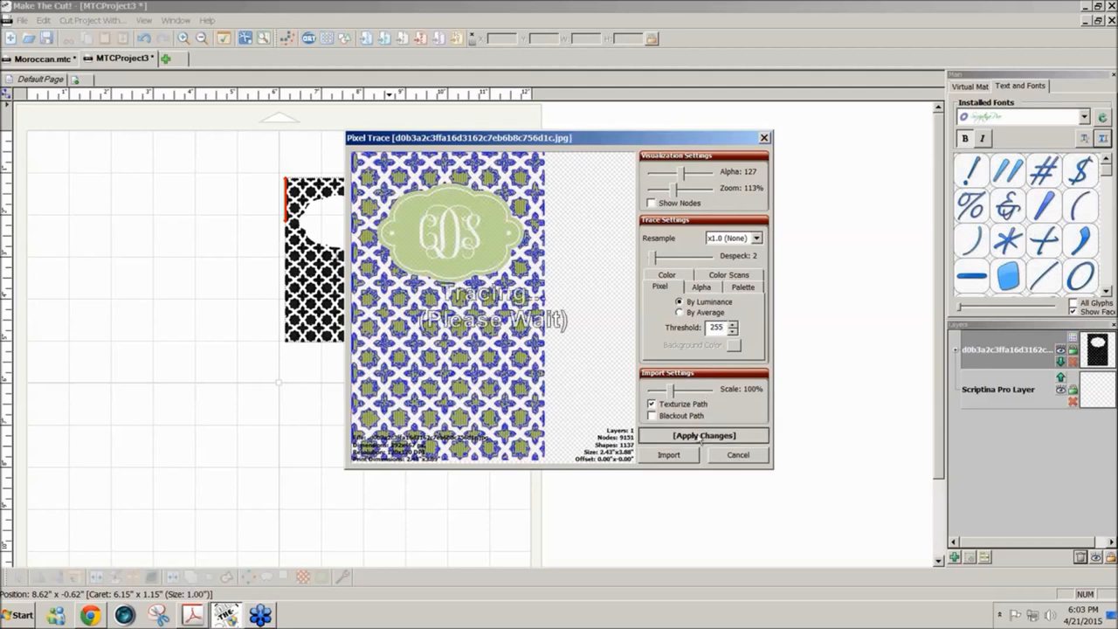
left_click(703, 435)
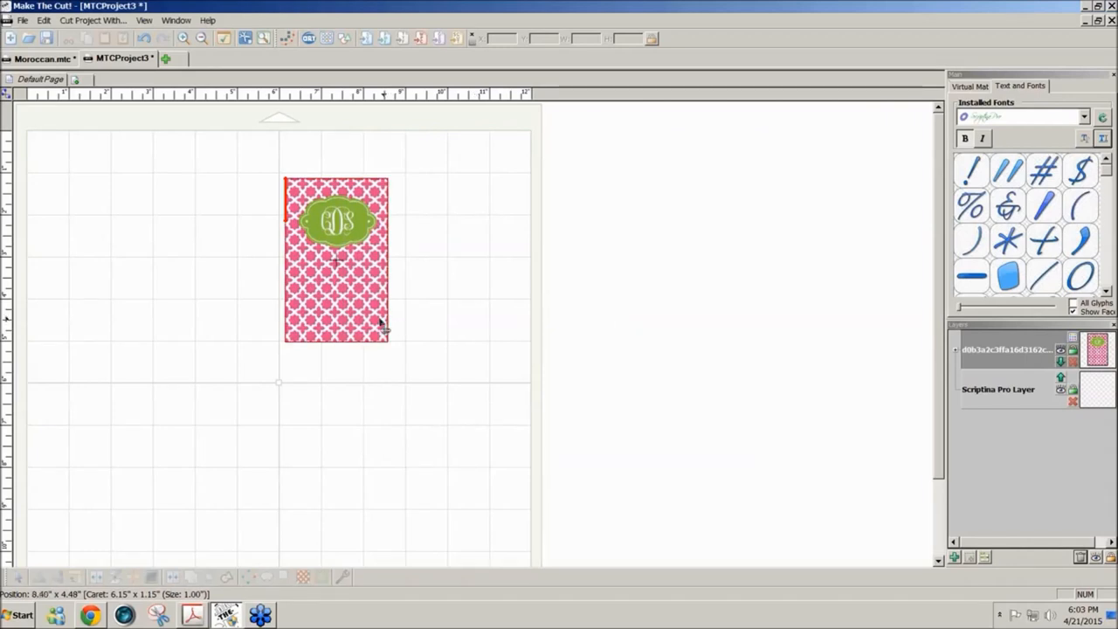
left_click(336, 259)
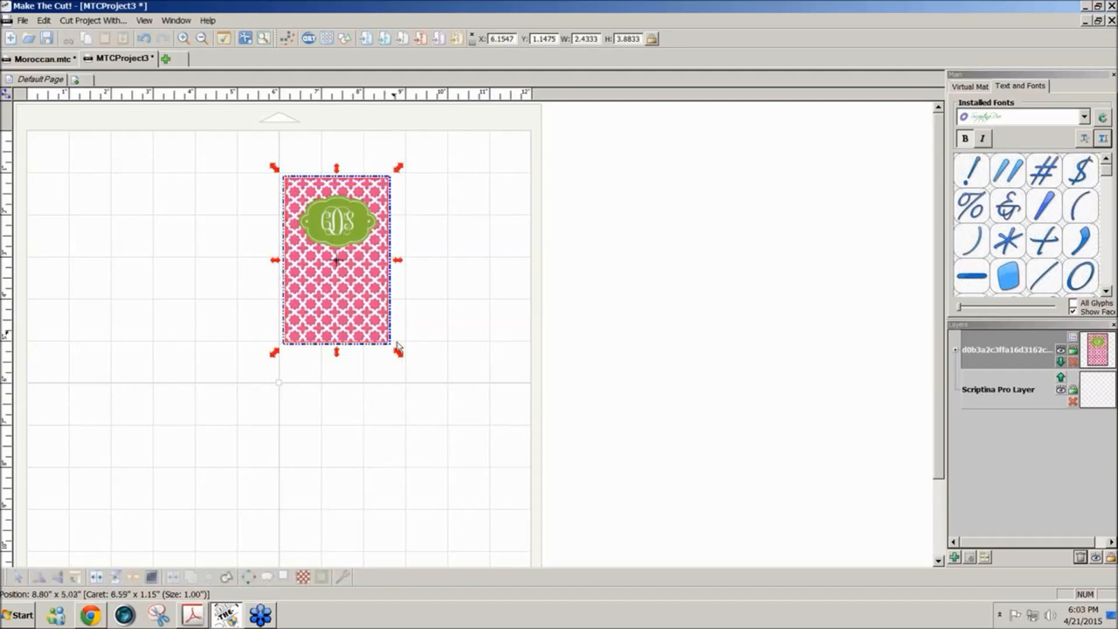
left_click_drag(397, 353, 489, 497)
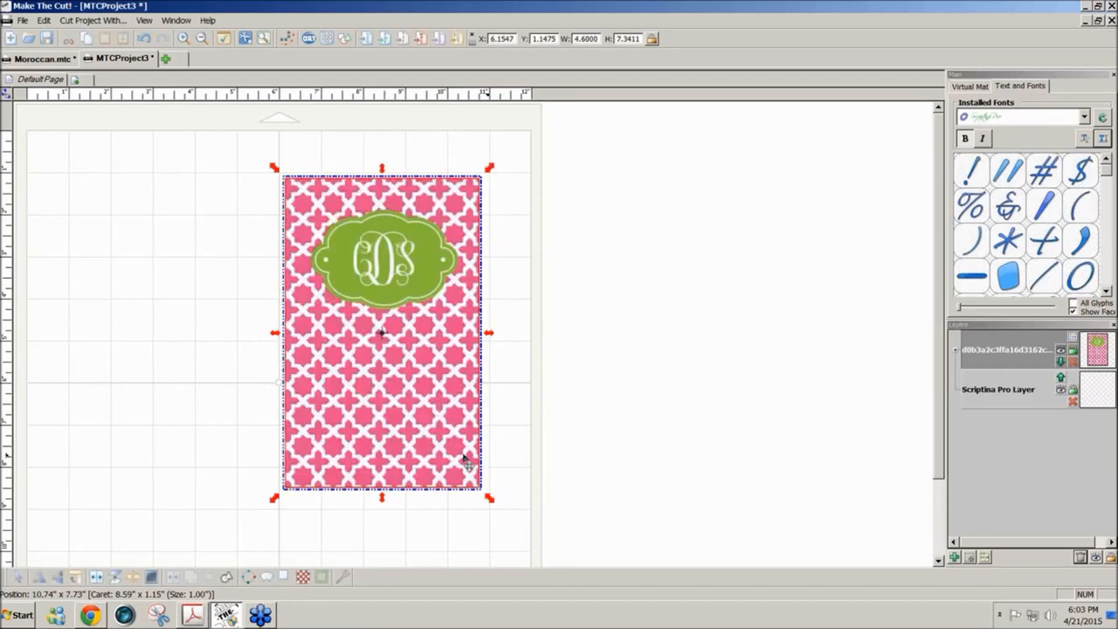
left_click_drag(382, 332, 672, 311)
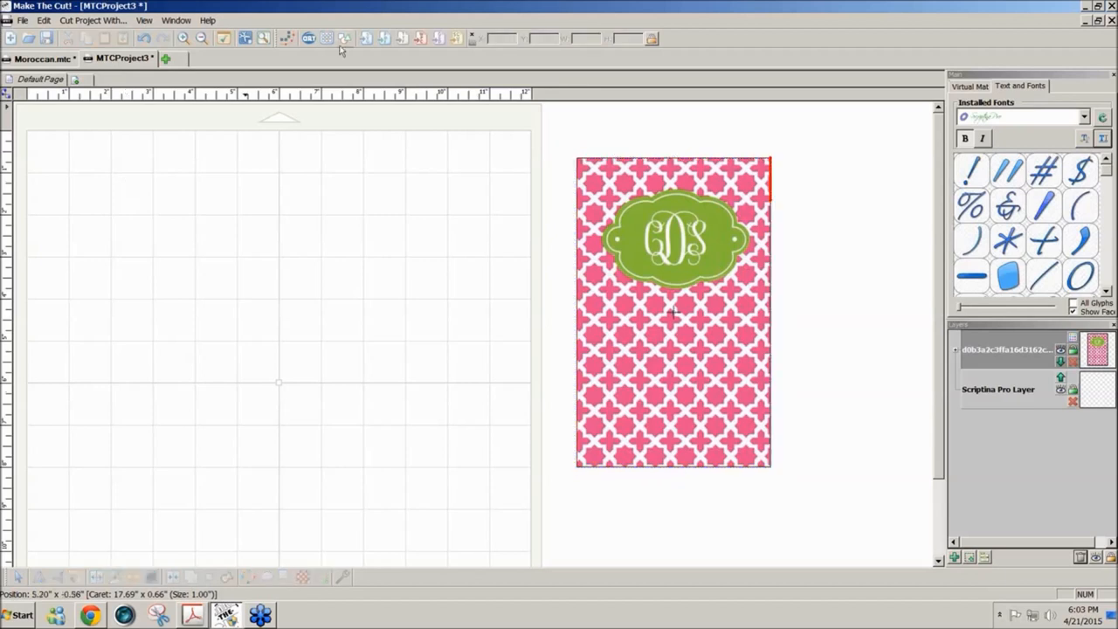
mouse_move(343, 38)
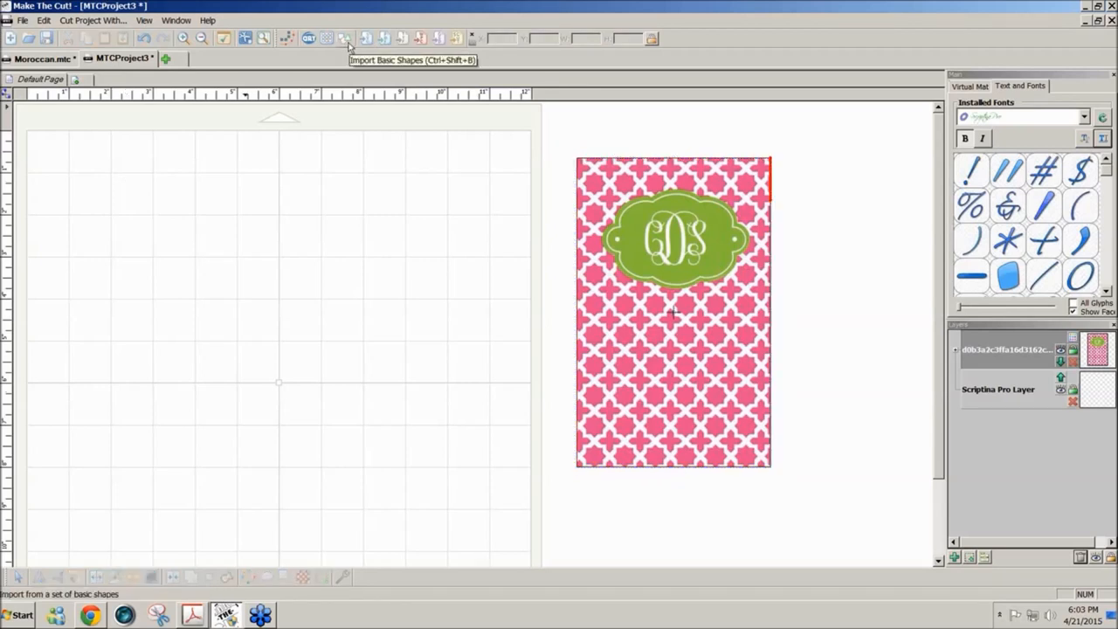
Open the Basic Shapes library to browse its star shapes.
left_click(346, 38)
type("s")
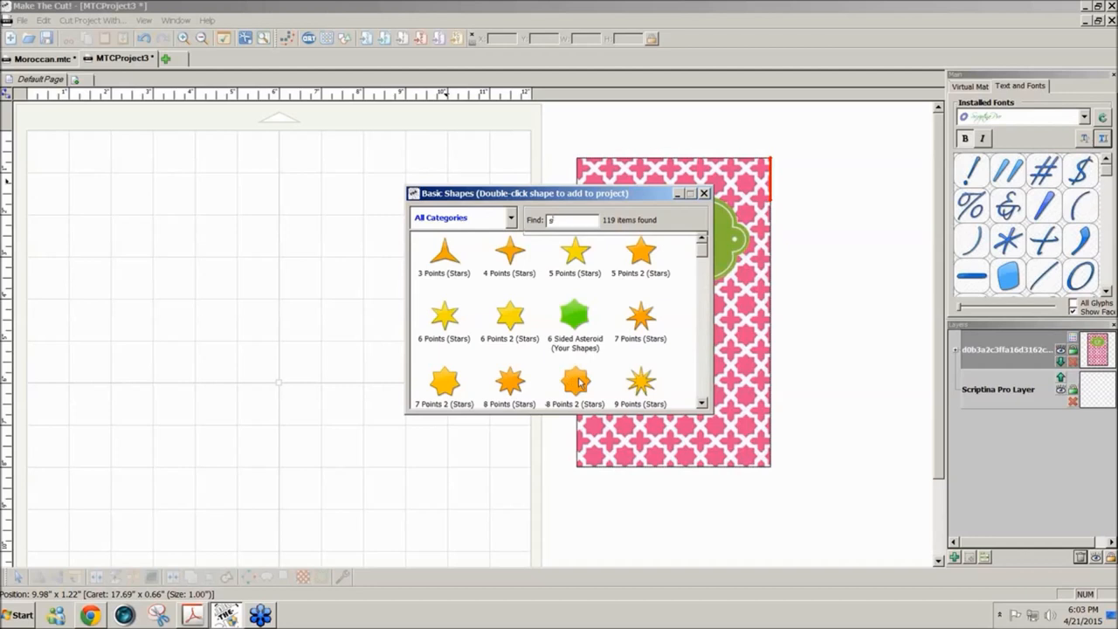
Add the '8 Points 2 (Stars)' shape to the mat.
double_click(575, 382)
type("ar")
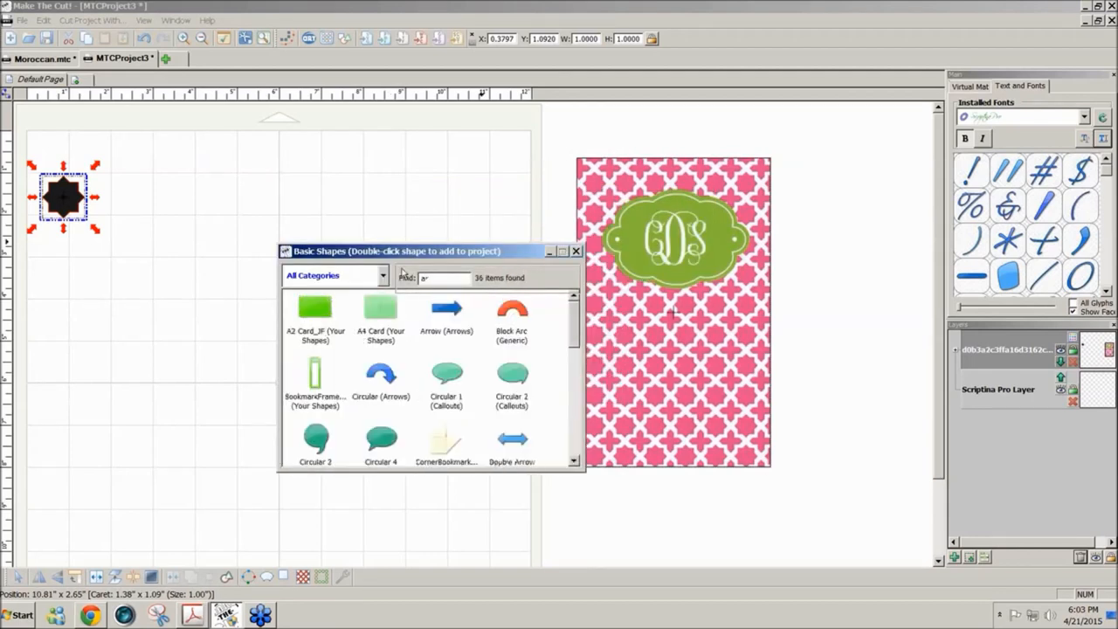
scroll("down", 3)
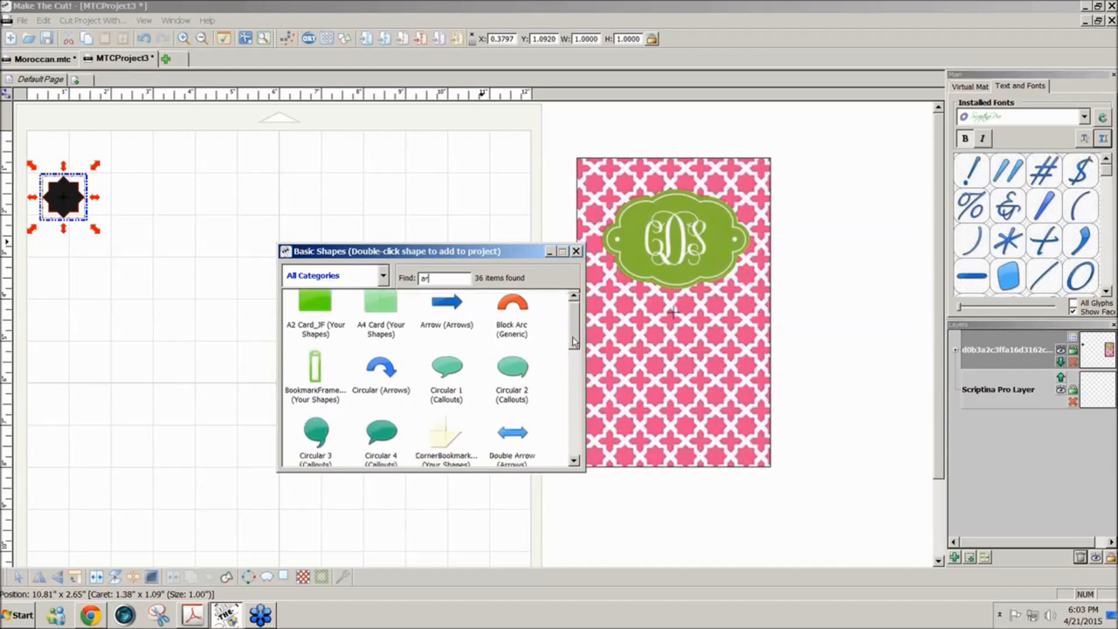
scroll("down", 3)
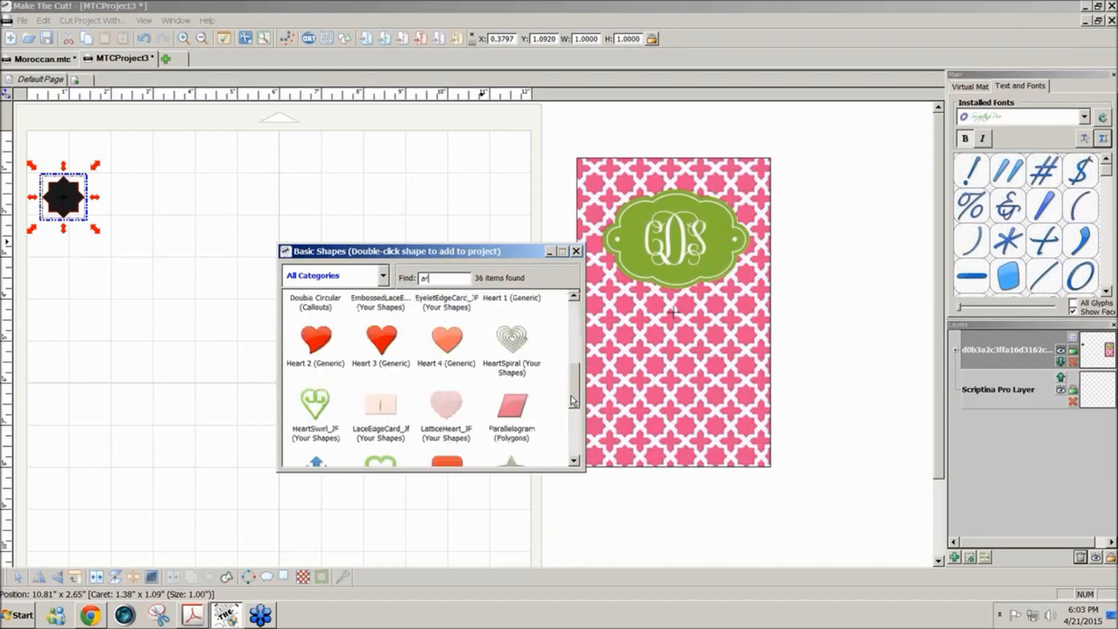
scroll("down", 3)
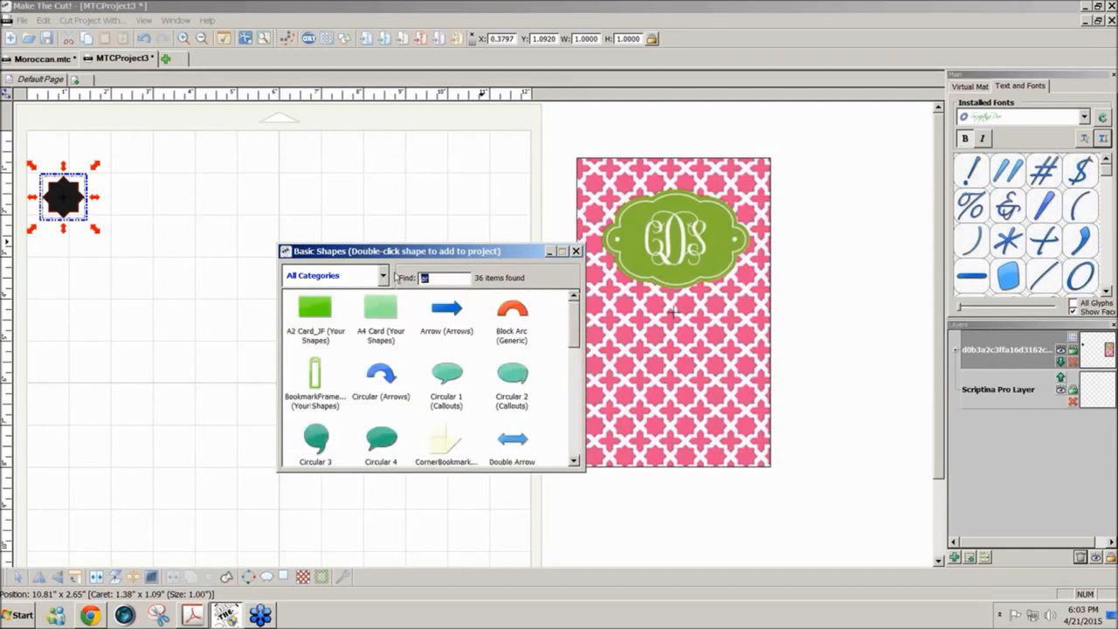
Search 'arr' and browse categories to find and add the Chevron (Arrows) shape.
left_click(383, 276)
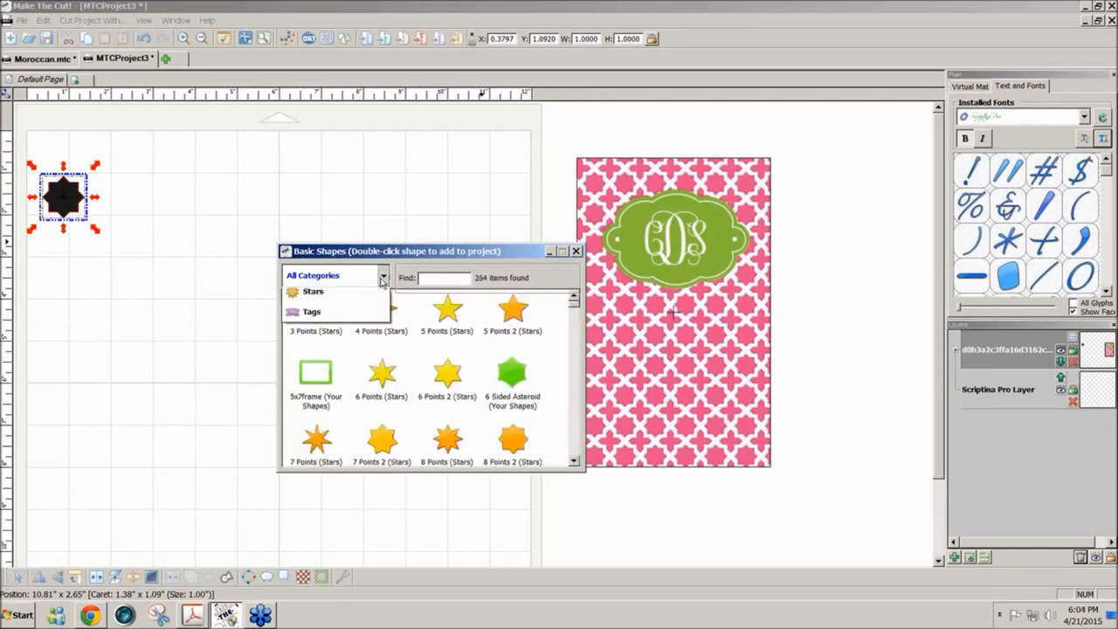
left_click(382, 276)
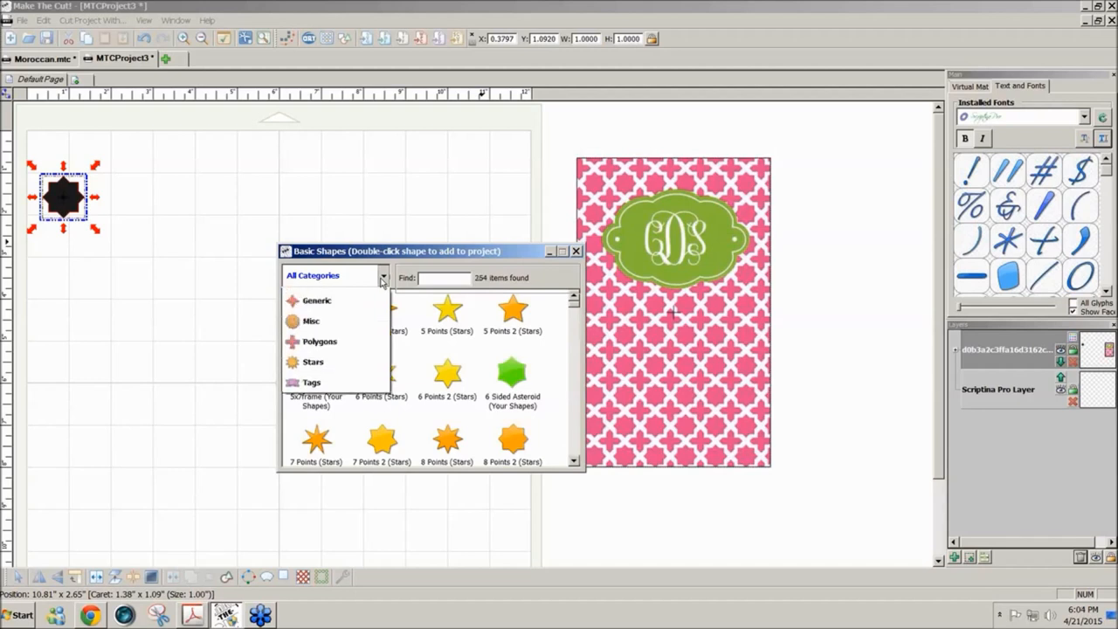
left_click(383, 275)
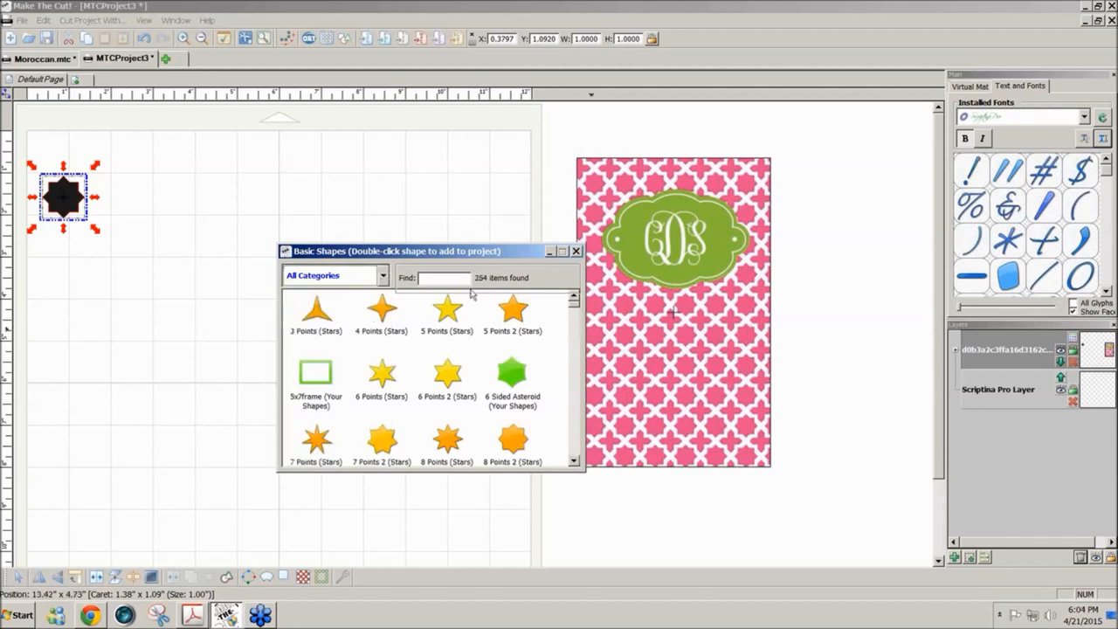
left_click(445, 277)
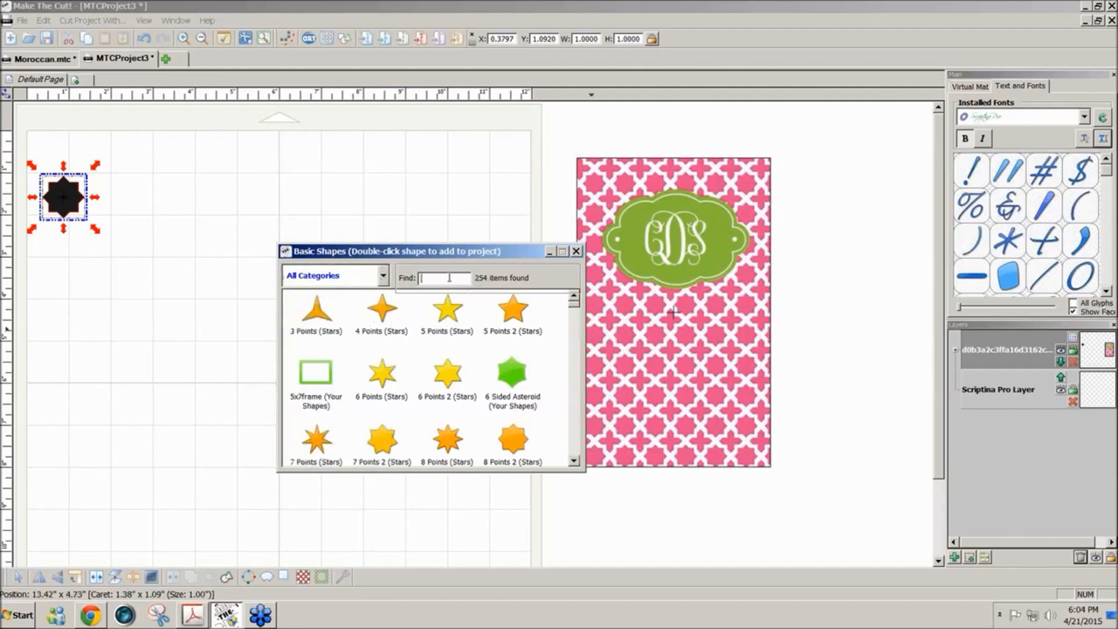
type("a")
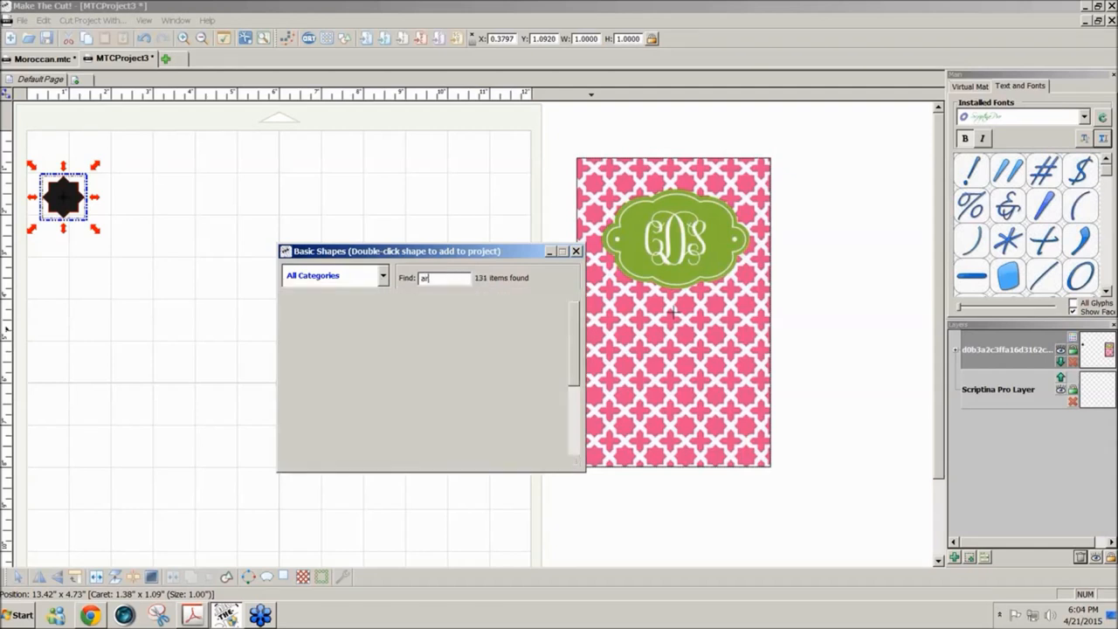
type("rr")
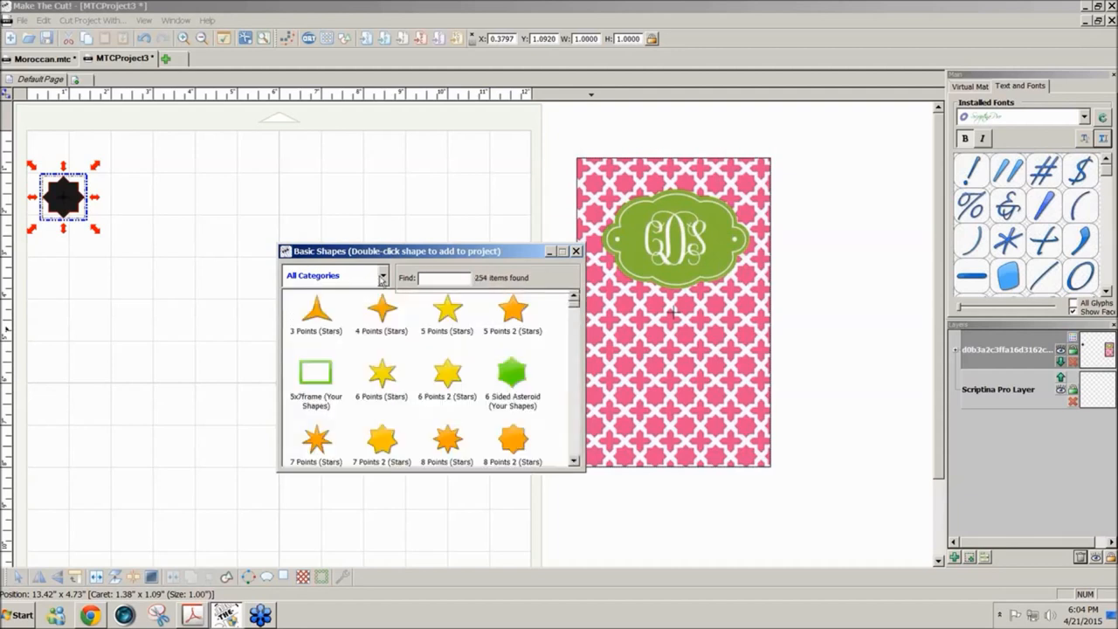
left_click(382, 277)
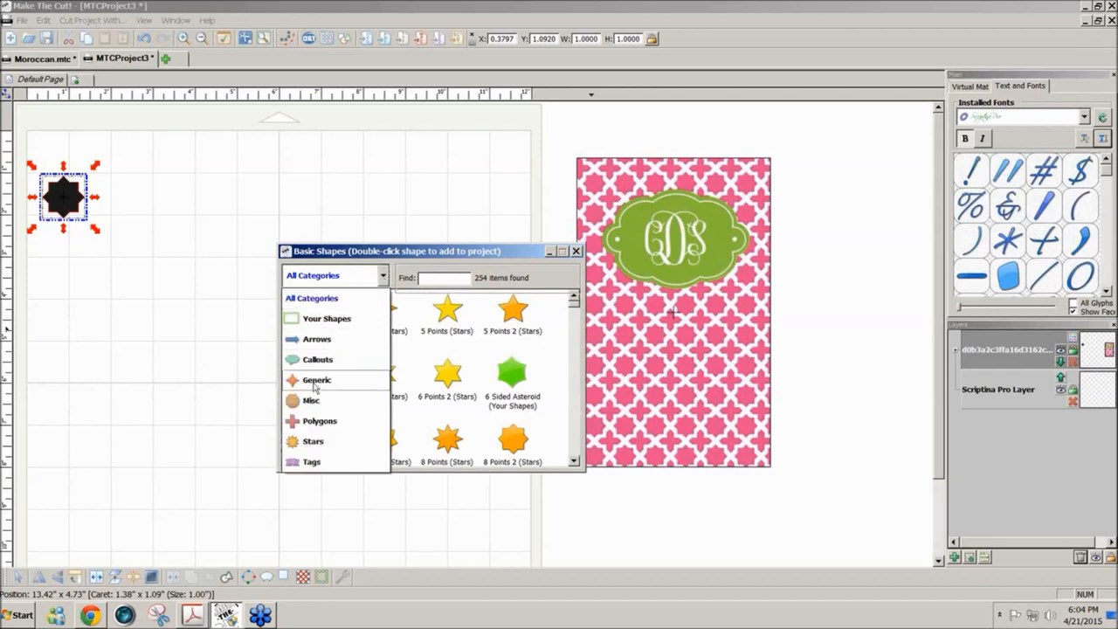
left_click(317, 379)
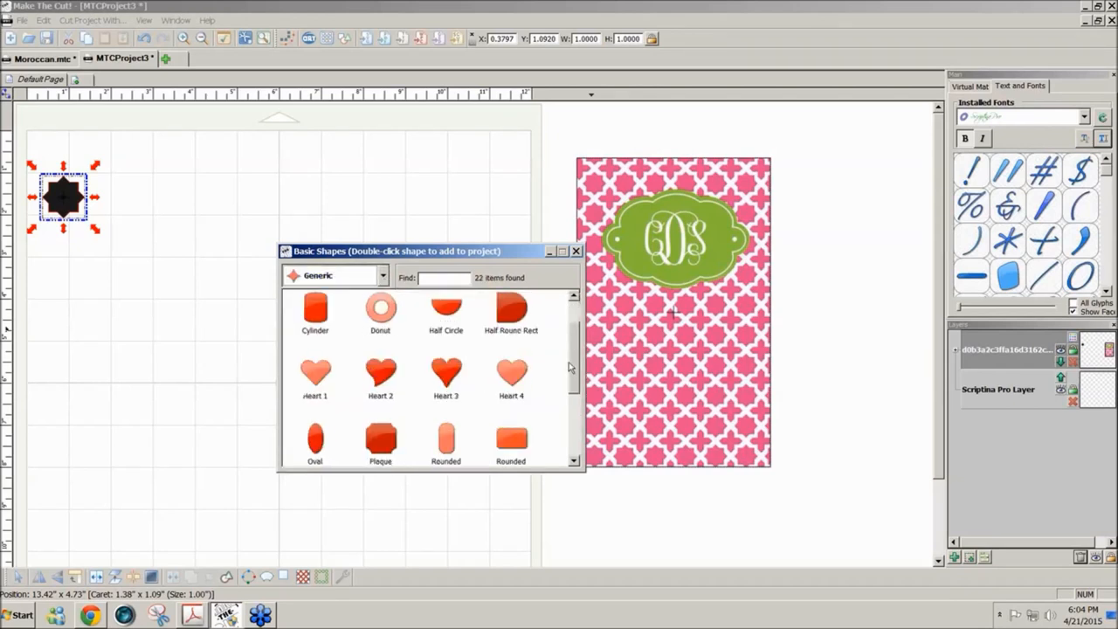
scroll("up", 3)
type("ch")
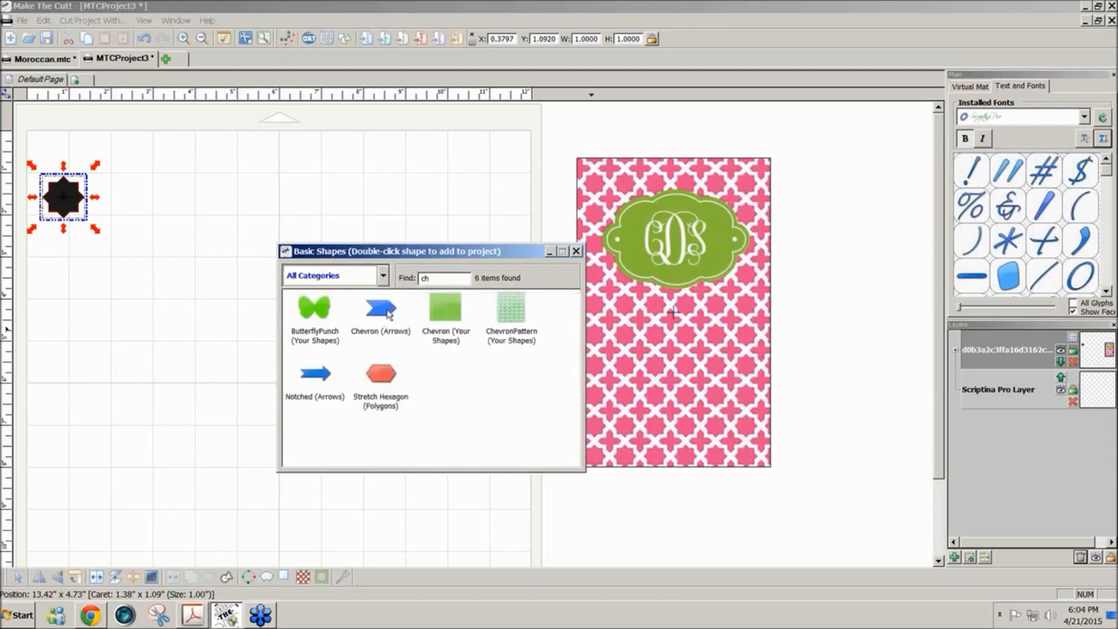
left_click(380, 310)
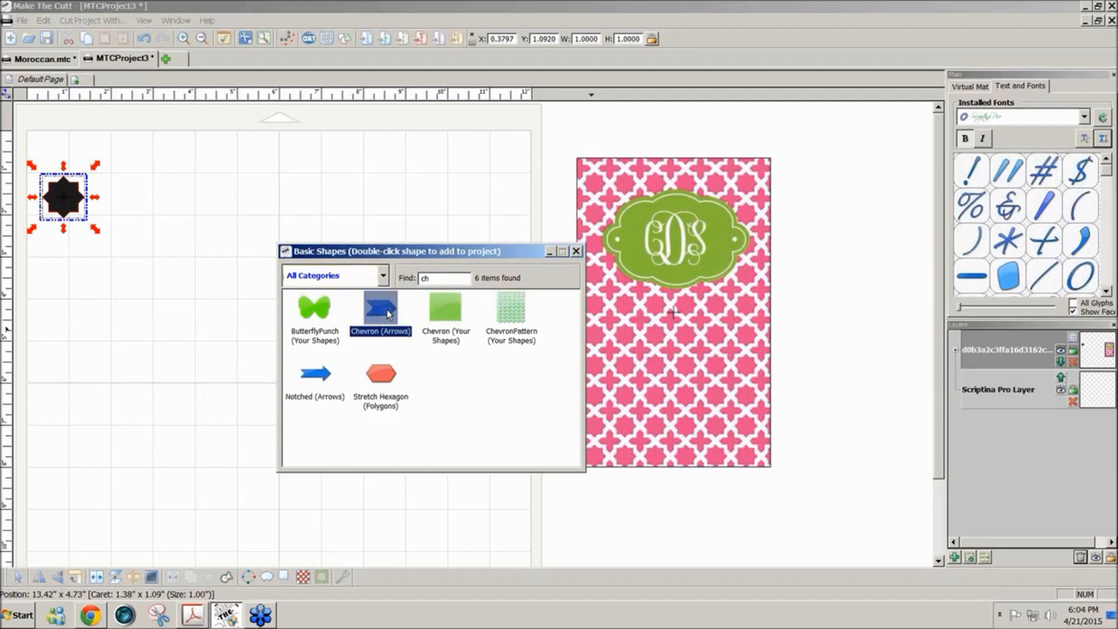
double_click(380, 307)
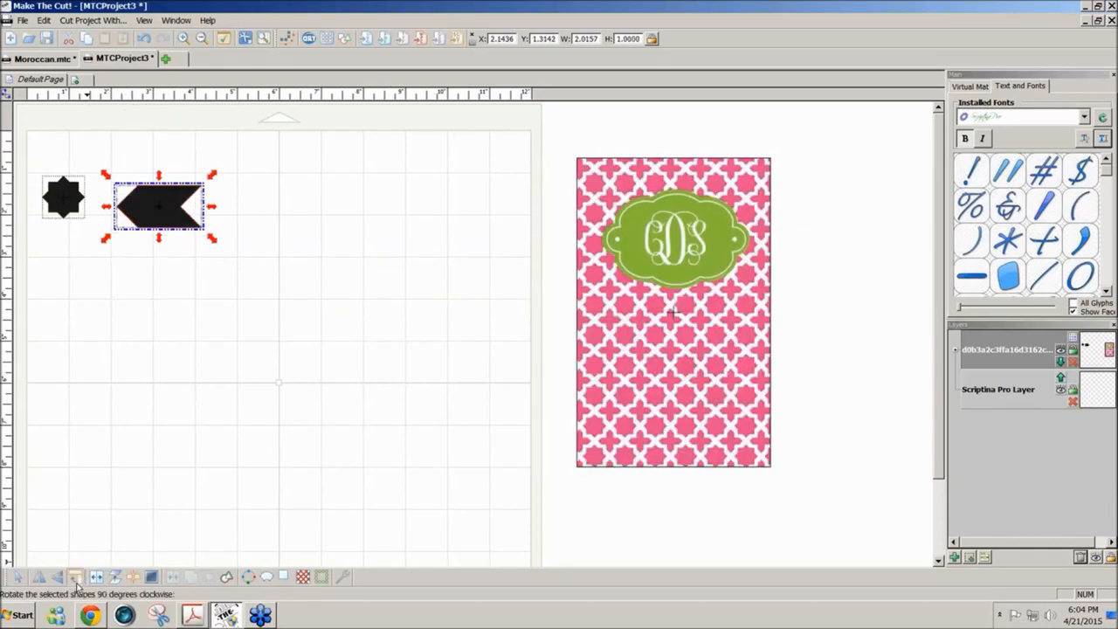
Rotate the chevron shapes 90° clockwise to form the crosswise bar.
left_click(75, 576)
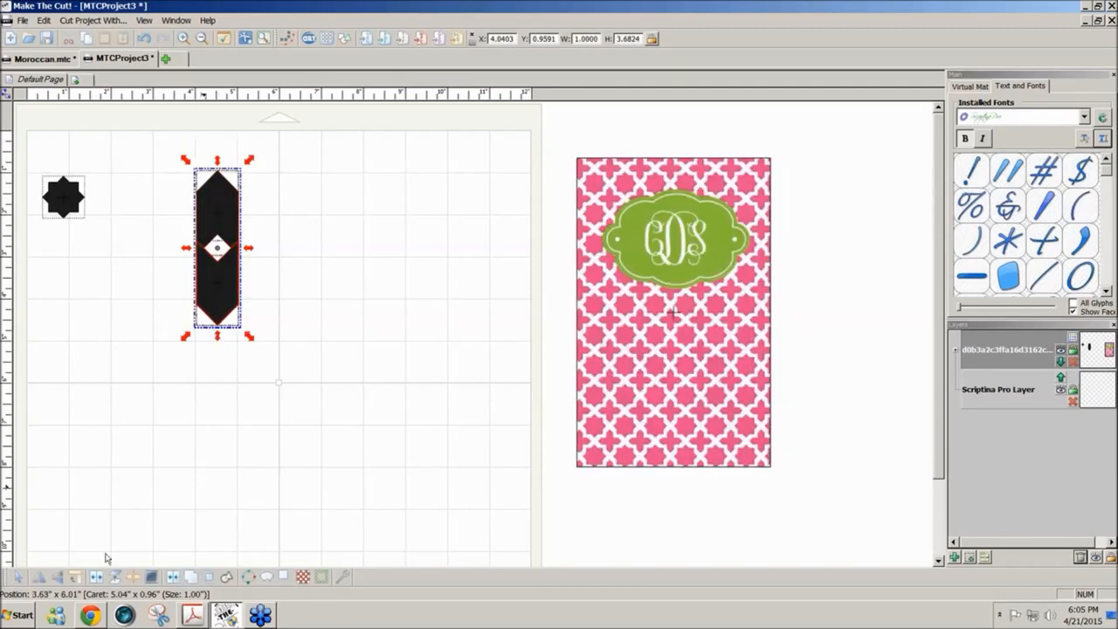
mouse_move(76, 576)
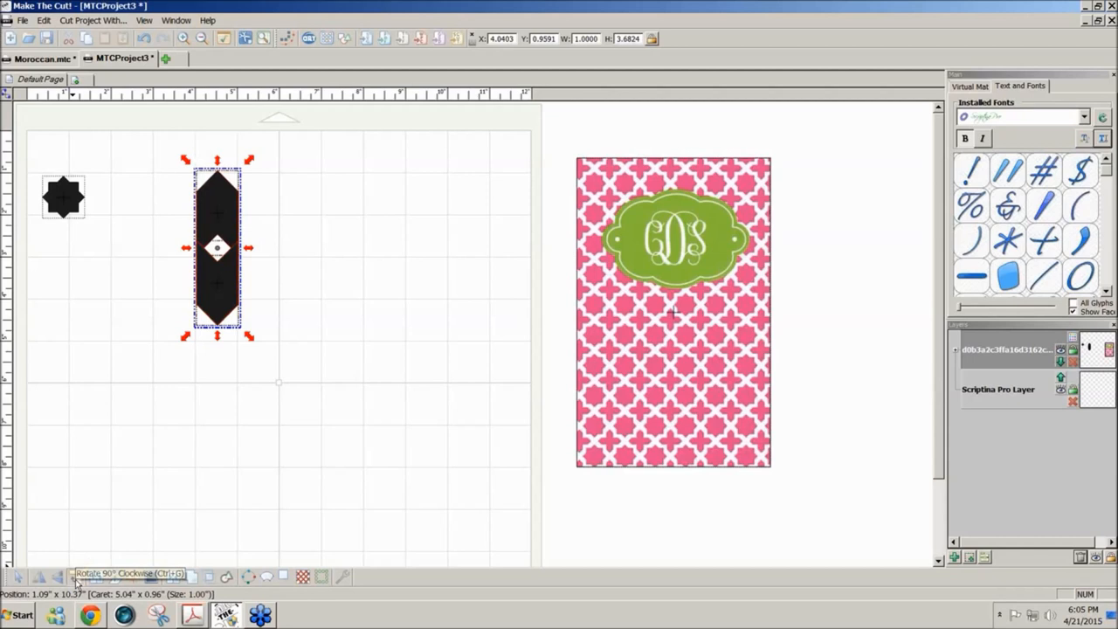
left_click(77, 576)
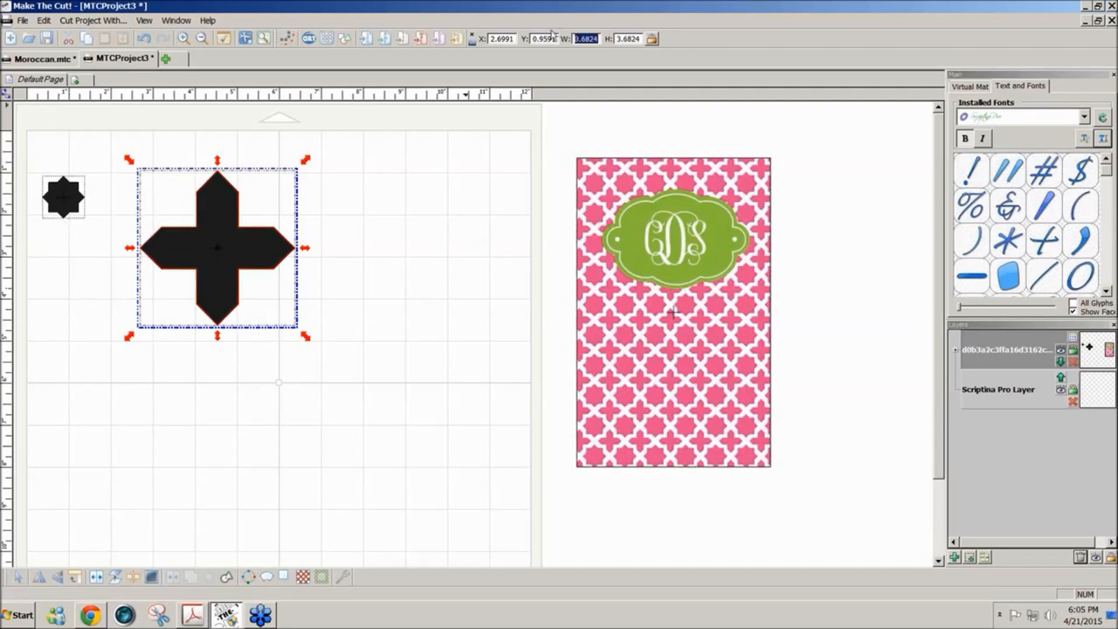
mouse_move(650, 38)
type("1.0000")
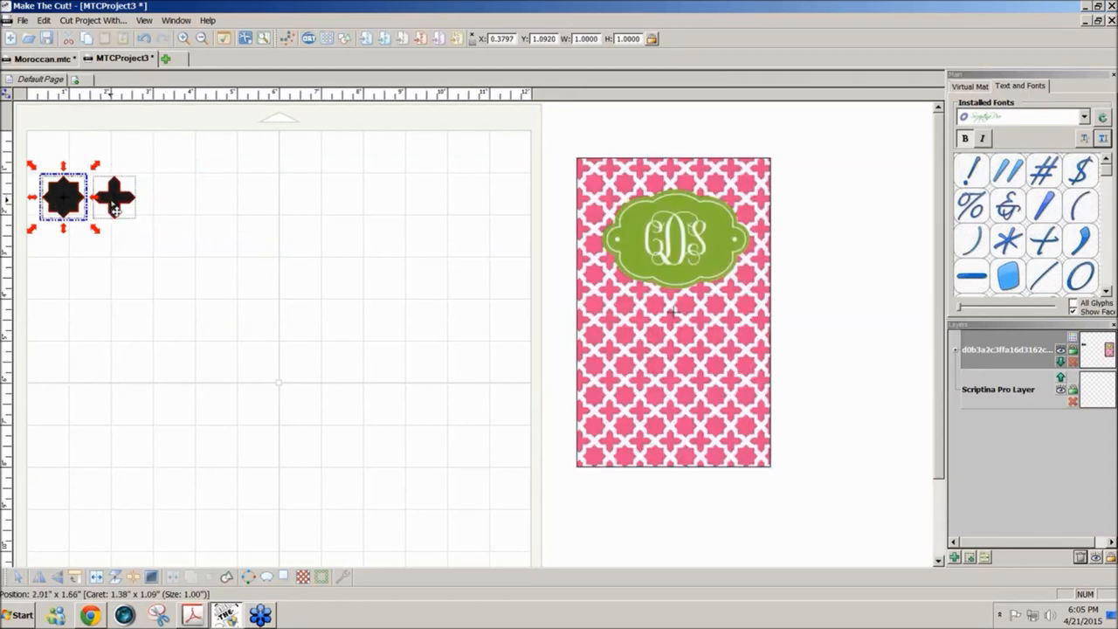
Position the small cross under the star near the mat's left edge.
left_click_drag(114, 196, 114, 289)
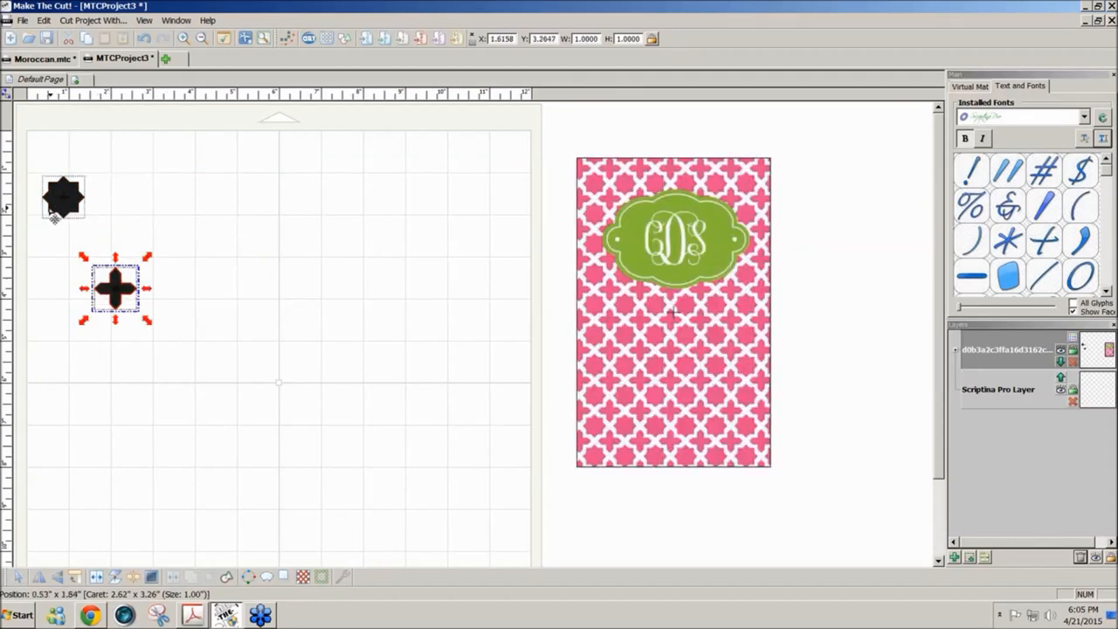
left_click(63, 197)
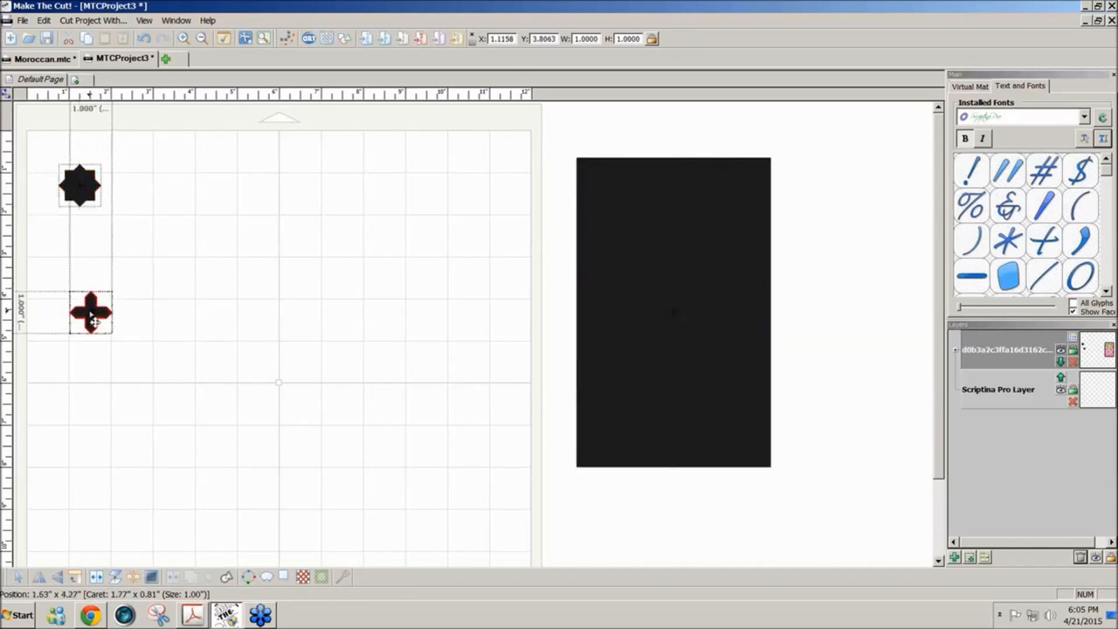
left_click_drag(91, 312, 55, 306)
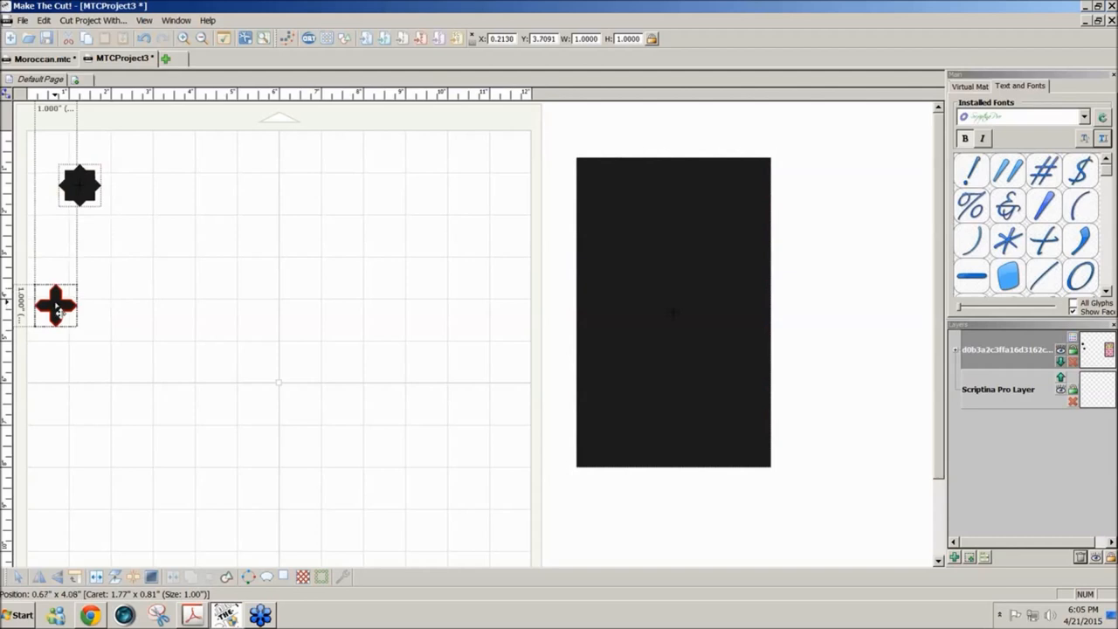
left_click_drag(56, 306, 112, 234)
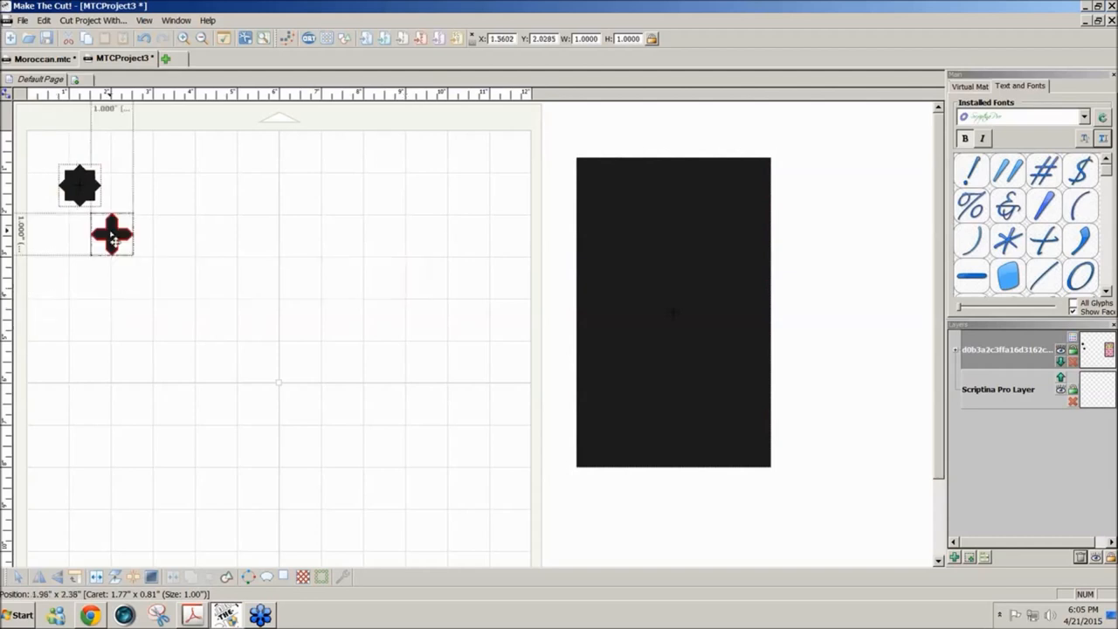
left_click_drag(112, 233, 48, 290)
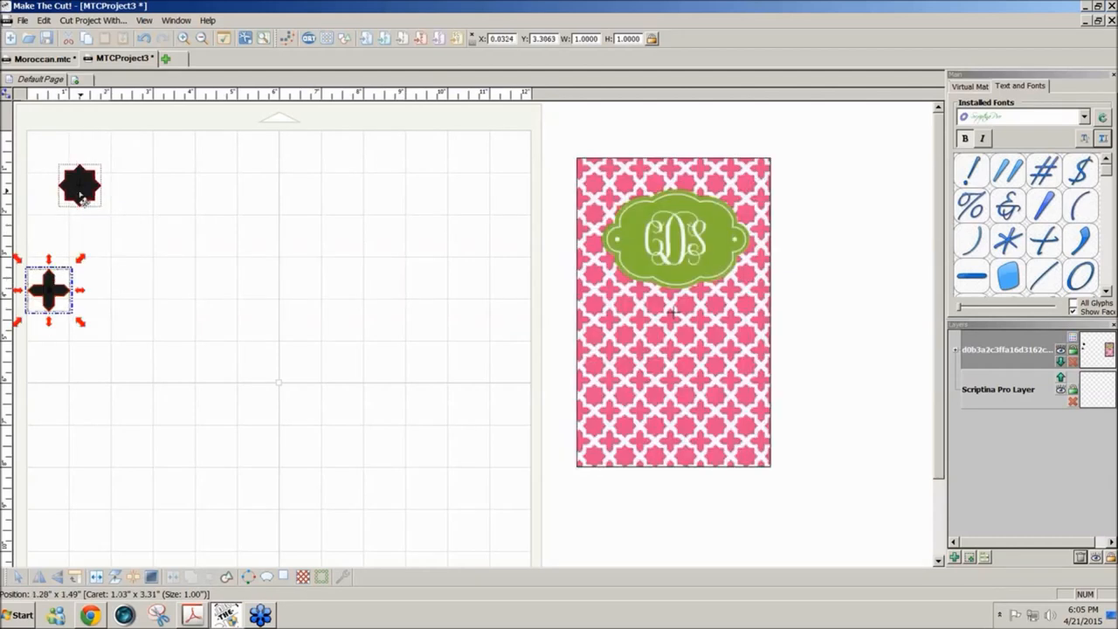
Duplicate the star into a 10-row, 6-column grid with .37 spacing.
left_click(79, 183)
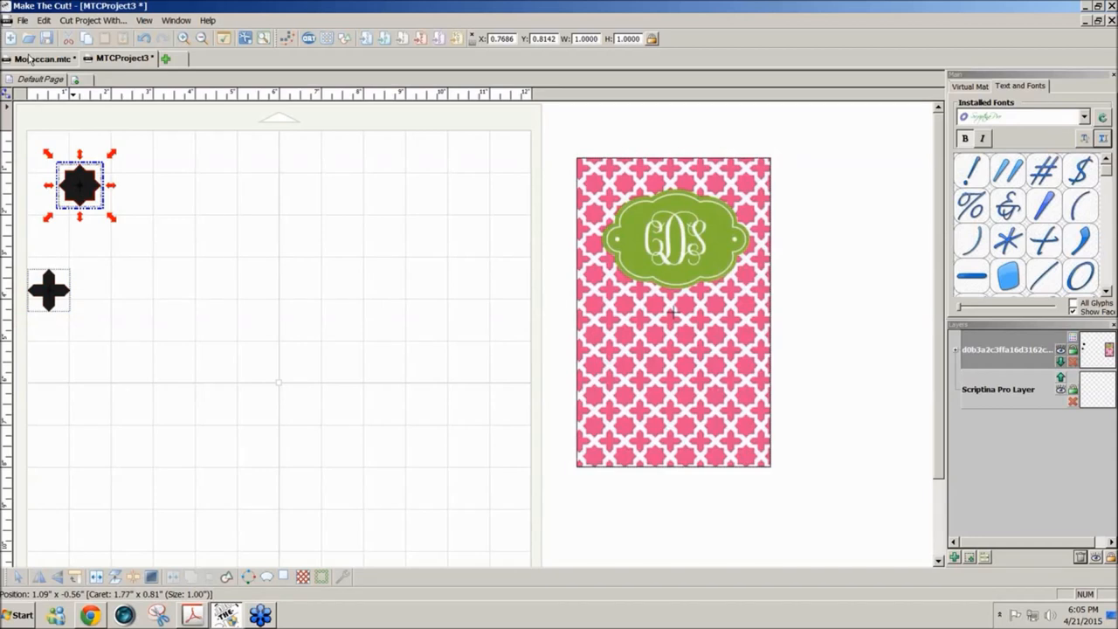
left_click(43, 20)
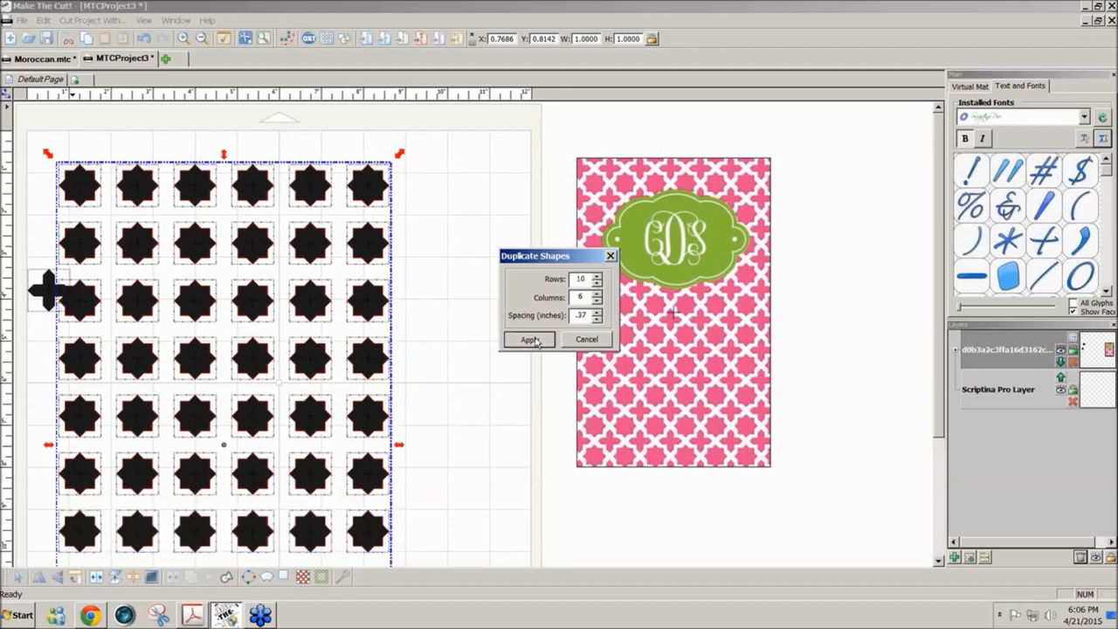
left_click(528, 339)
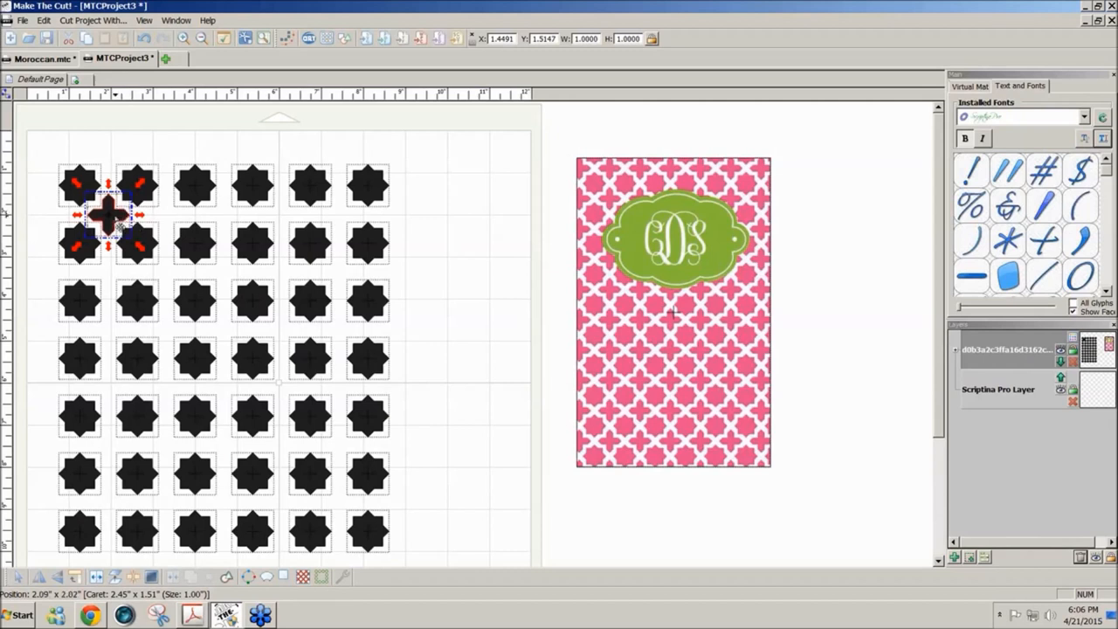
mouse_move(179, 209)
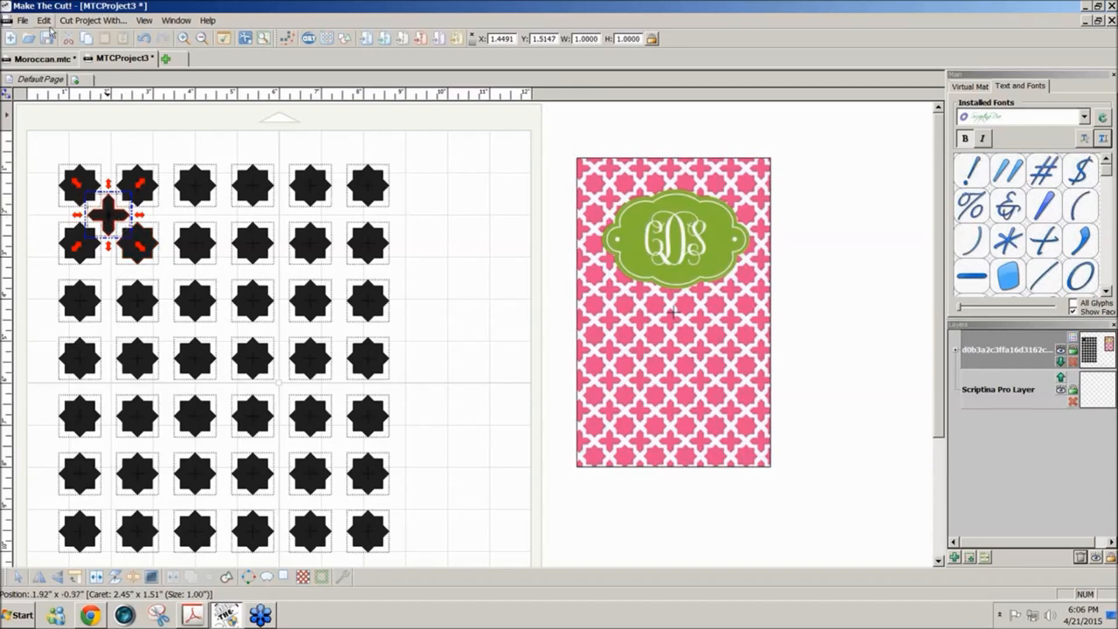
Duplicate the cross into a 10 × 6 grid with .37 spacing.
left_click(43, 20)
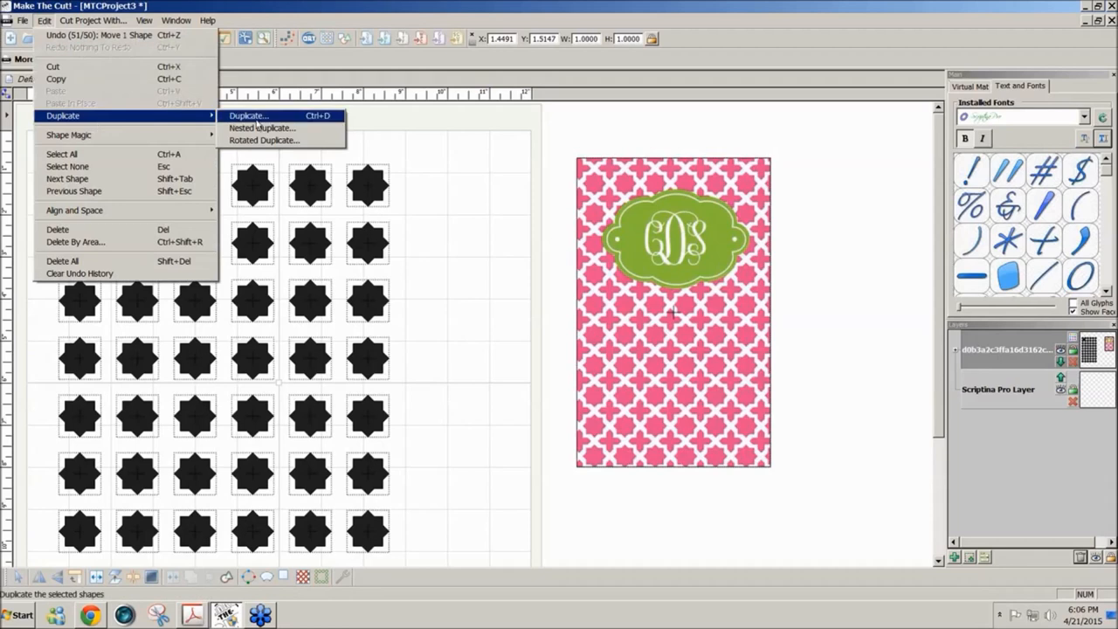
left_click(249, 115)
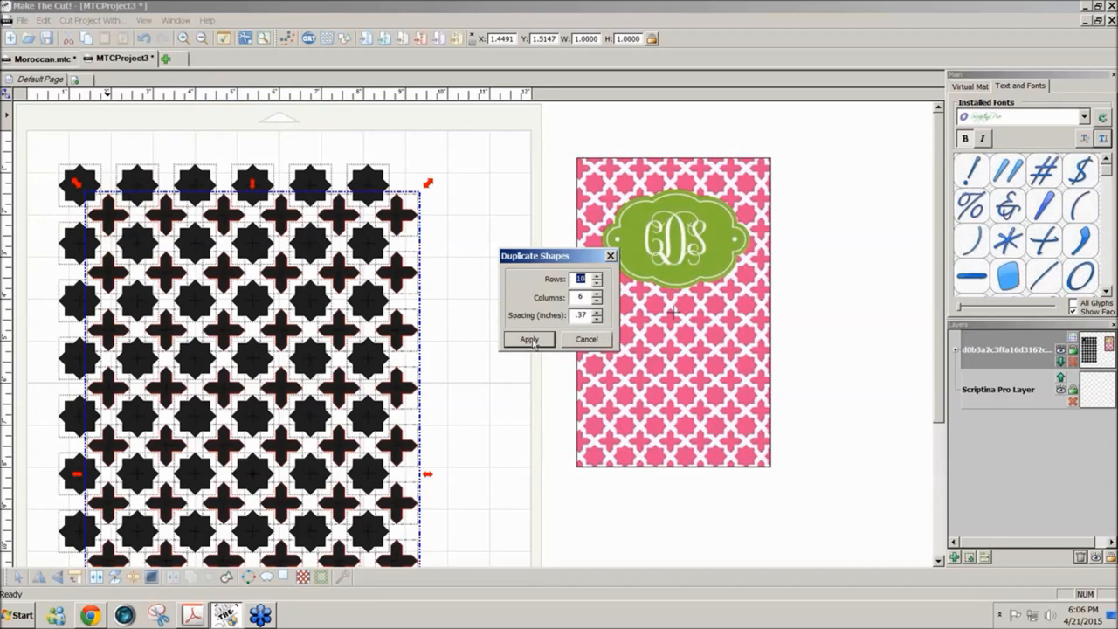
left_click(529, 339)
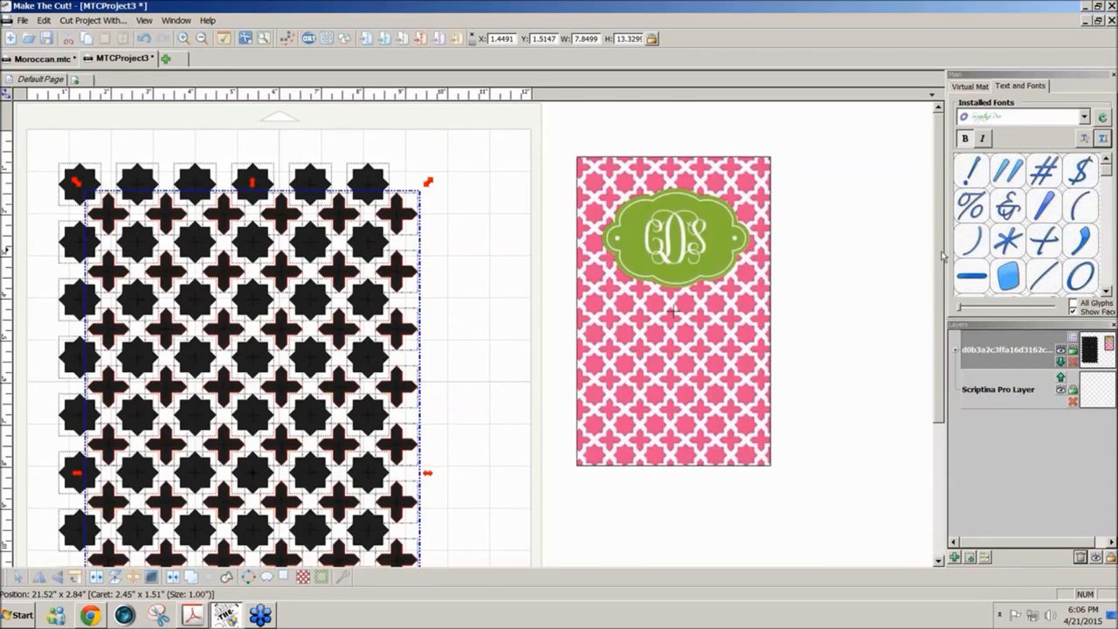
Select the whole star-and-cross lattice to scale it toward the pink image's size.
left_click(970, 86)
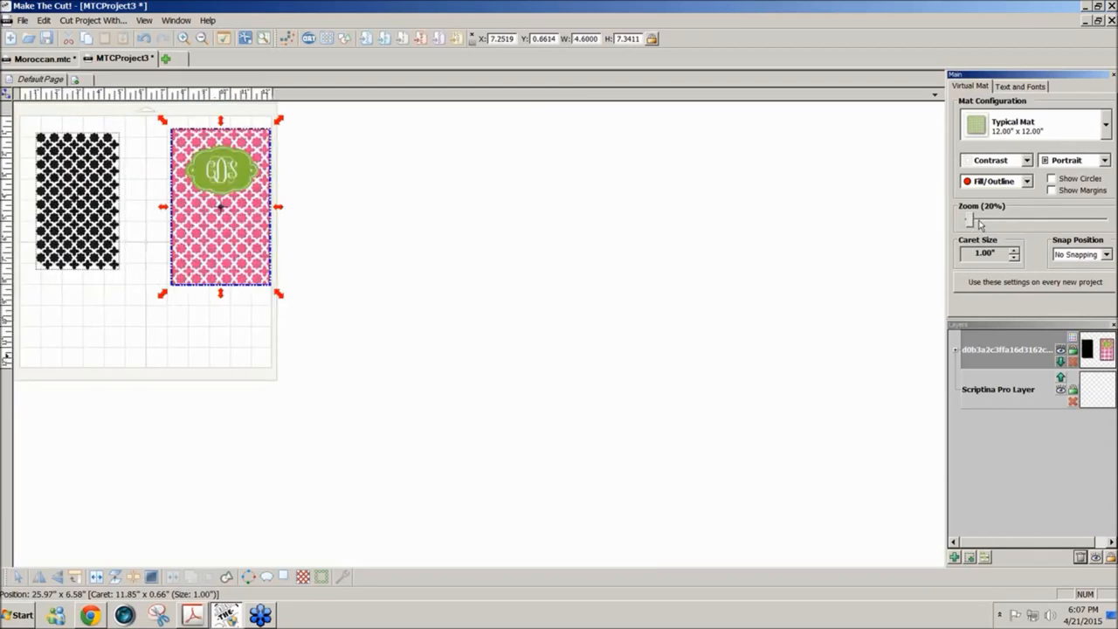
Resize the lattice to match the pink image, then add Square (Polygons) from a 'sq' search.
left_click_drag(970, 219, 987, 219)
type("c")
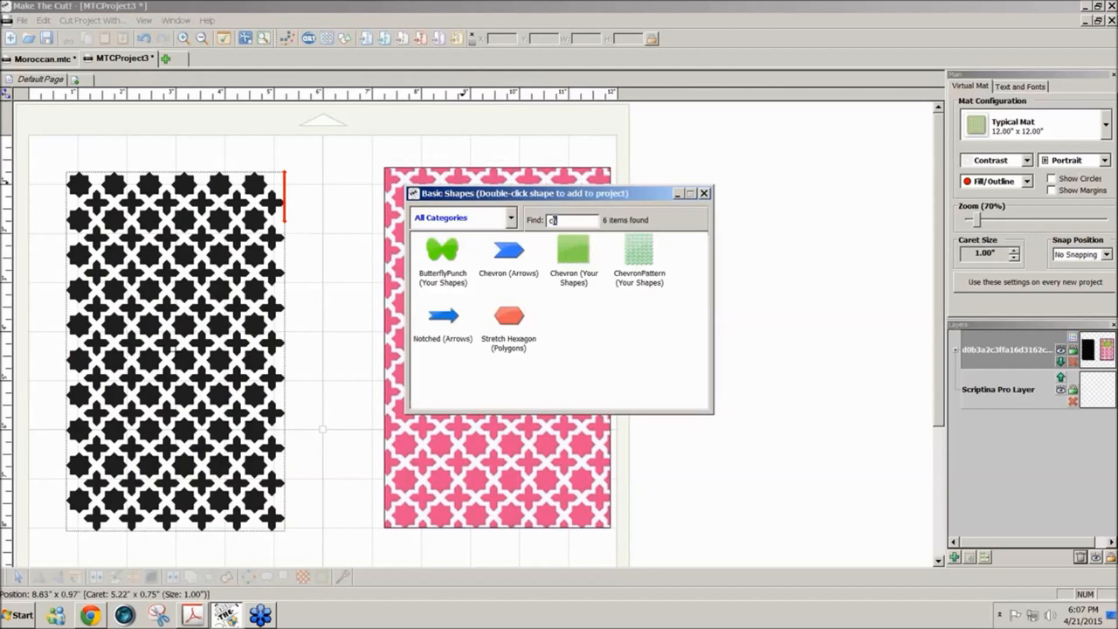
type("s")
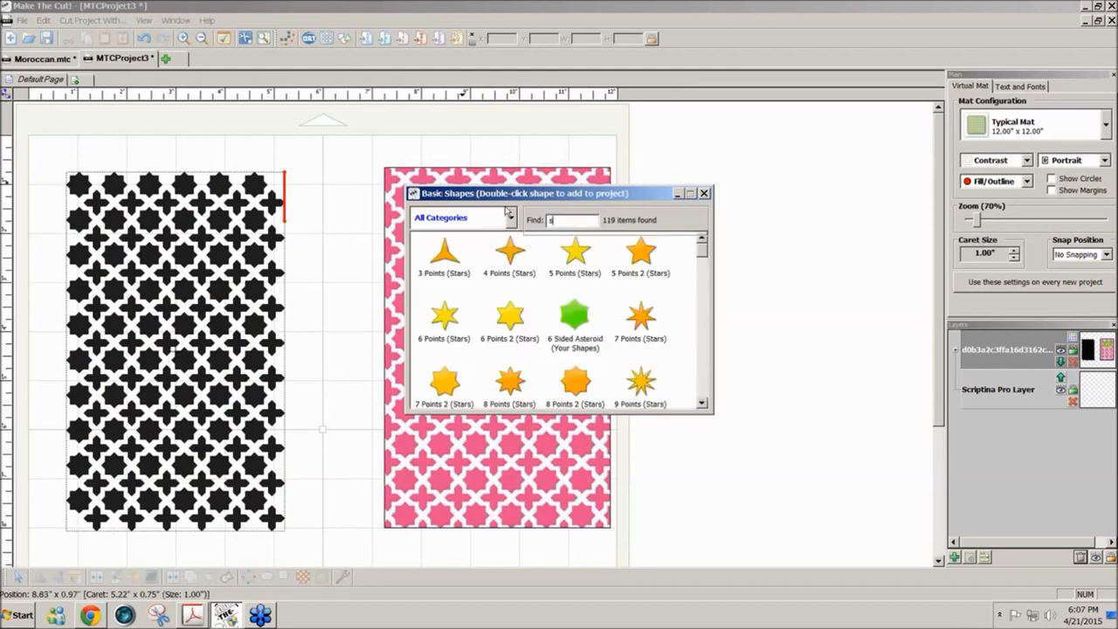
type("q")
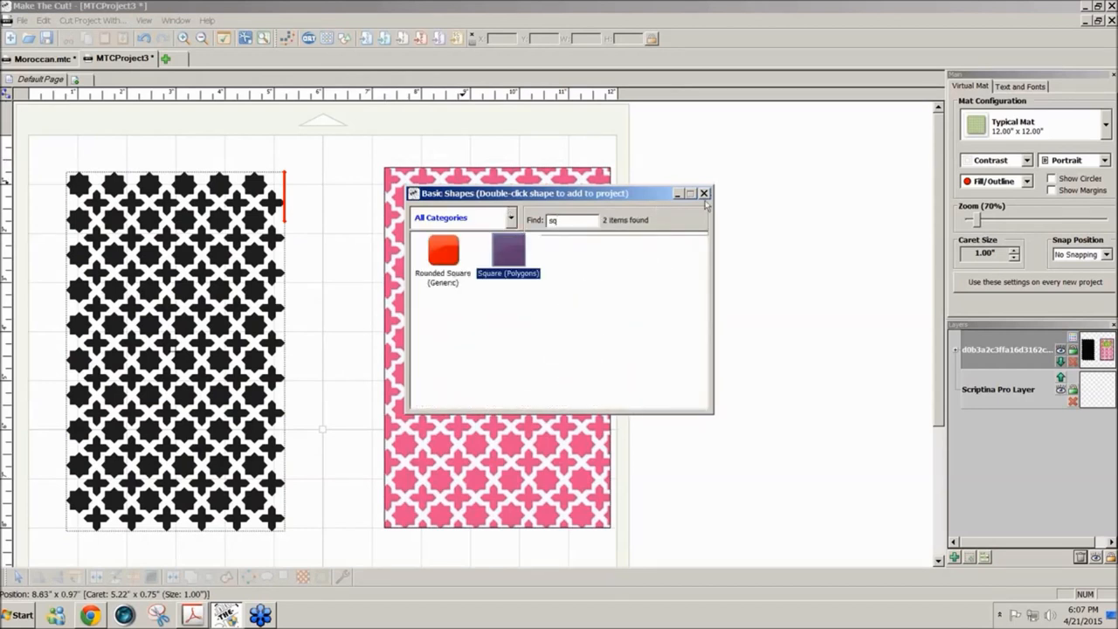
double_click(508, 252)
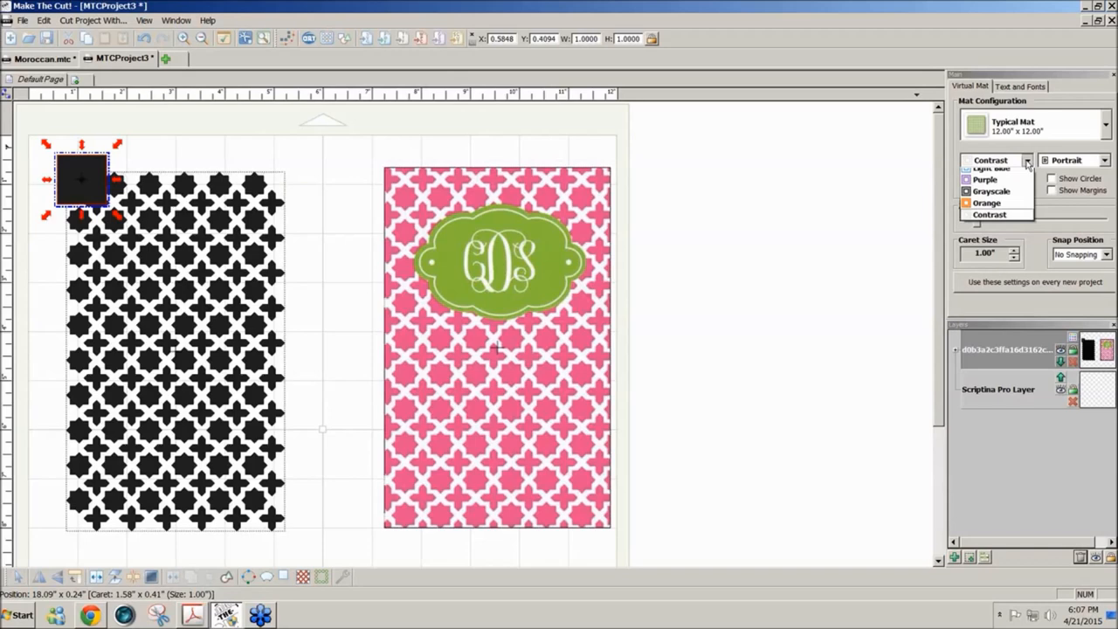
Switch the mat colour scheme to Green.
left_click(985, 179)
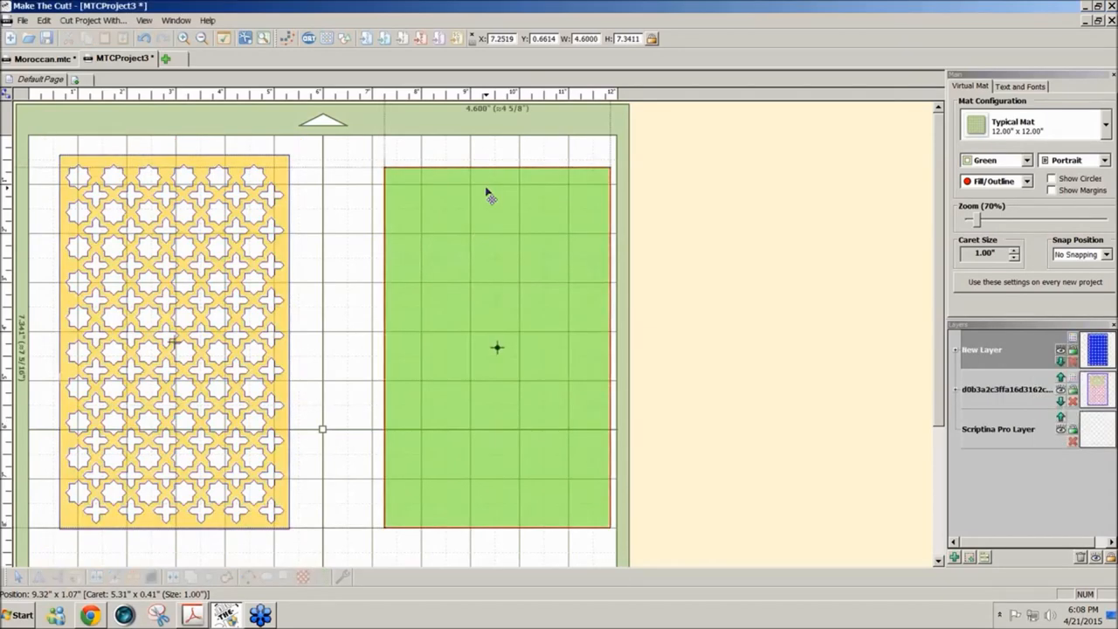
Search the Basic Shapes library for 'oval' and add Oval (Generic).
left_click(345, 39)
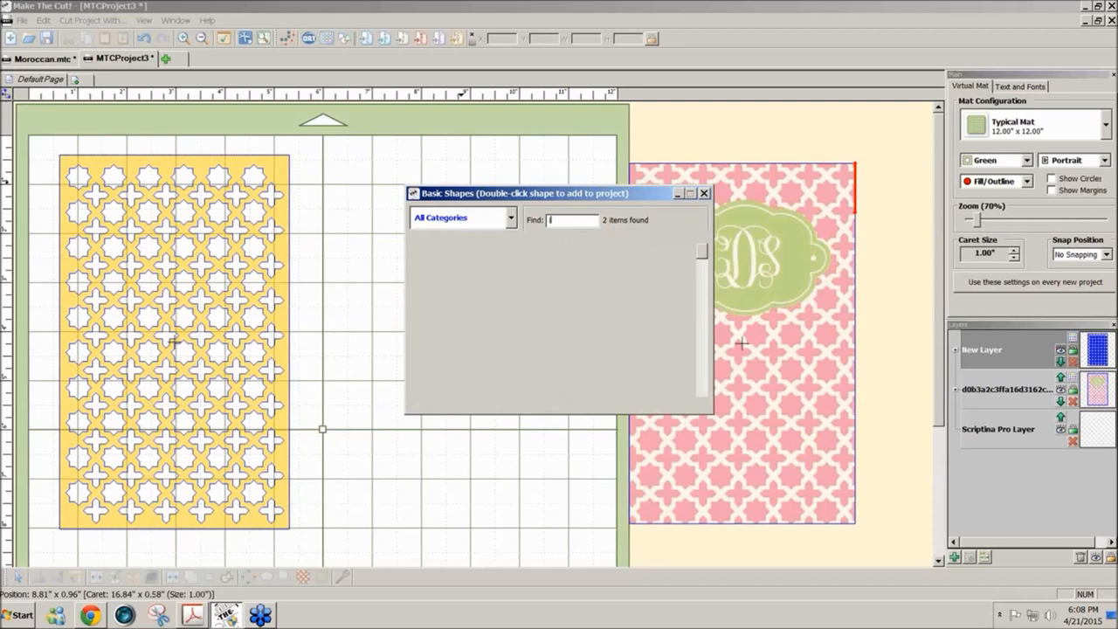
type("lab")
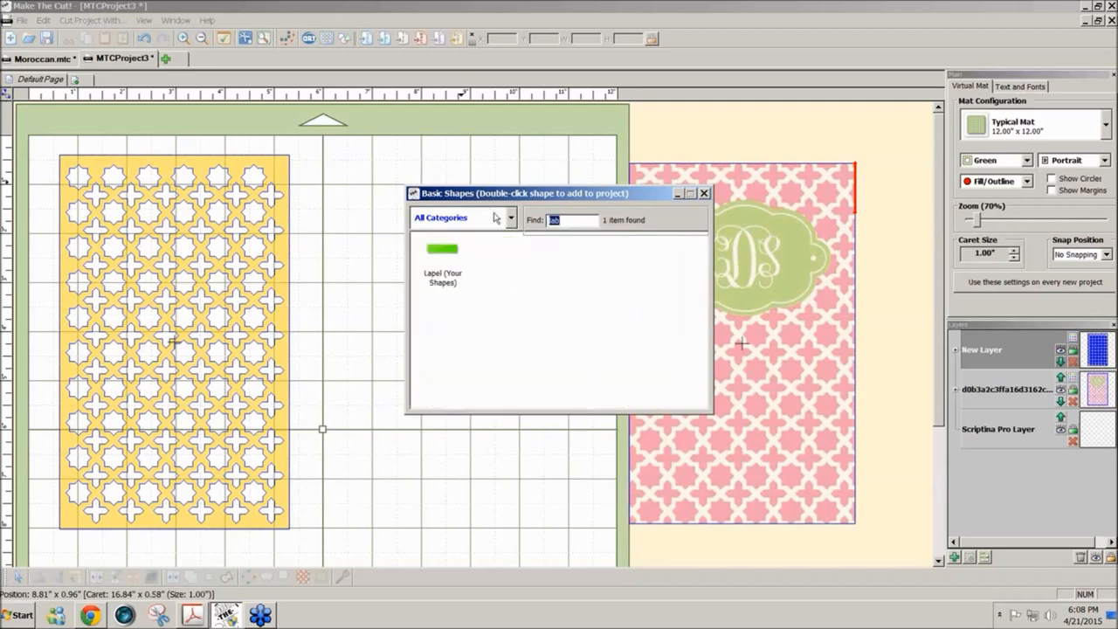
type("oval")
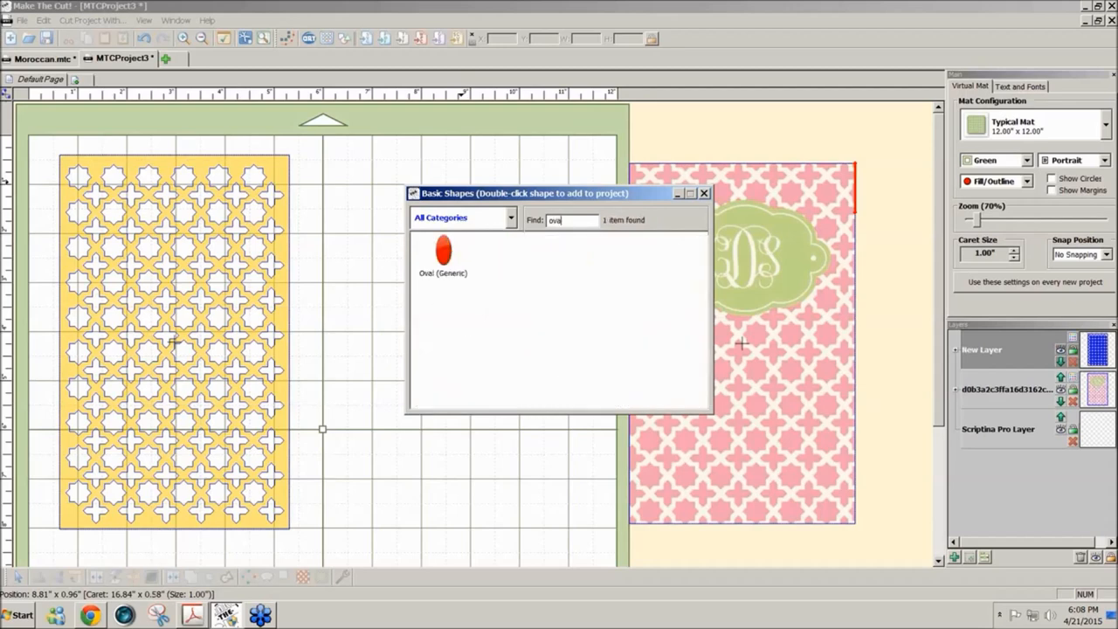
double_click(443, 252)
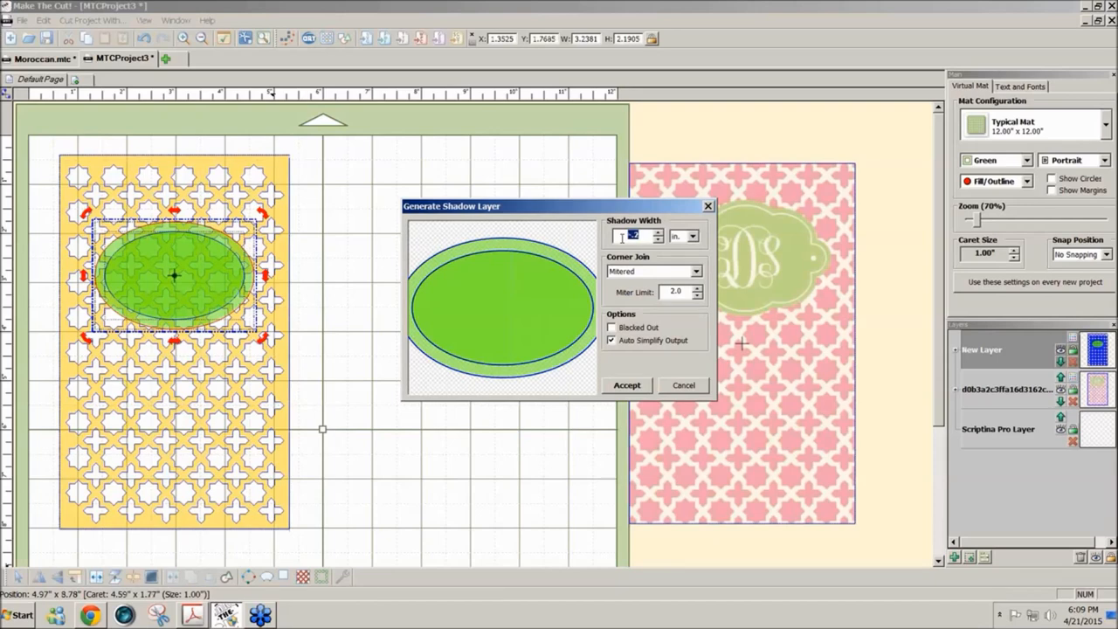
mouse_move(624, 390)
type("-.2")
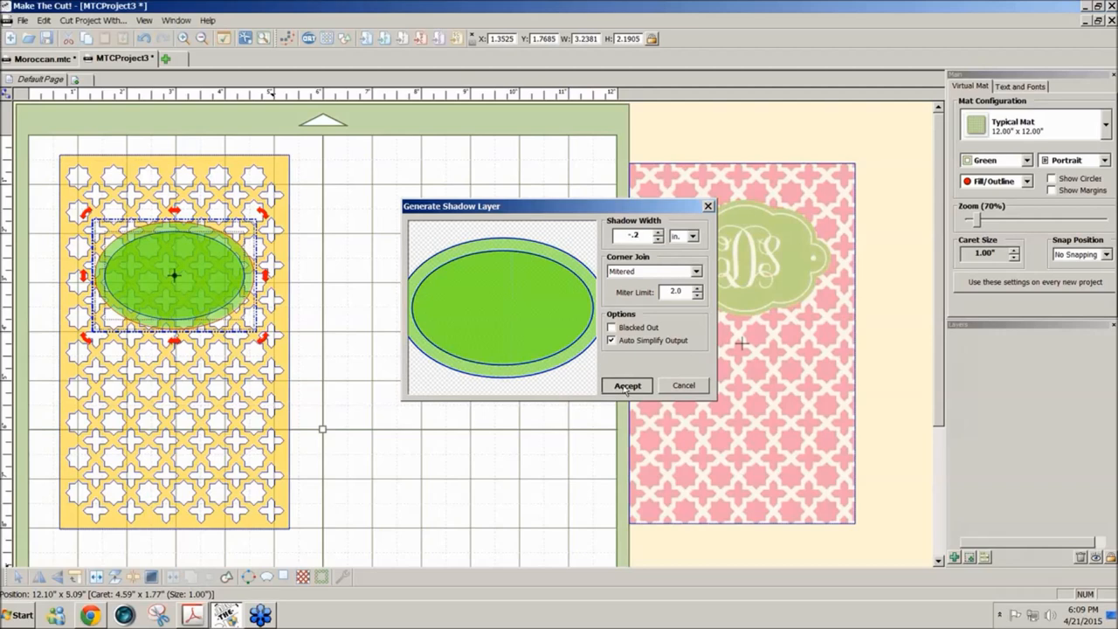
Accept the generated shadow outline around the oval.
left_click(627, 386)
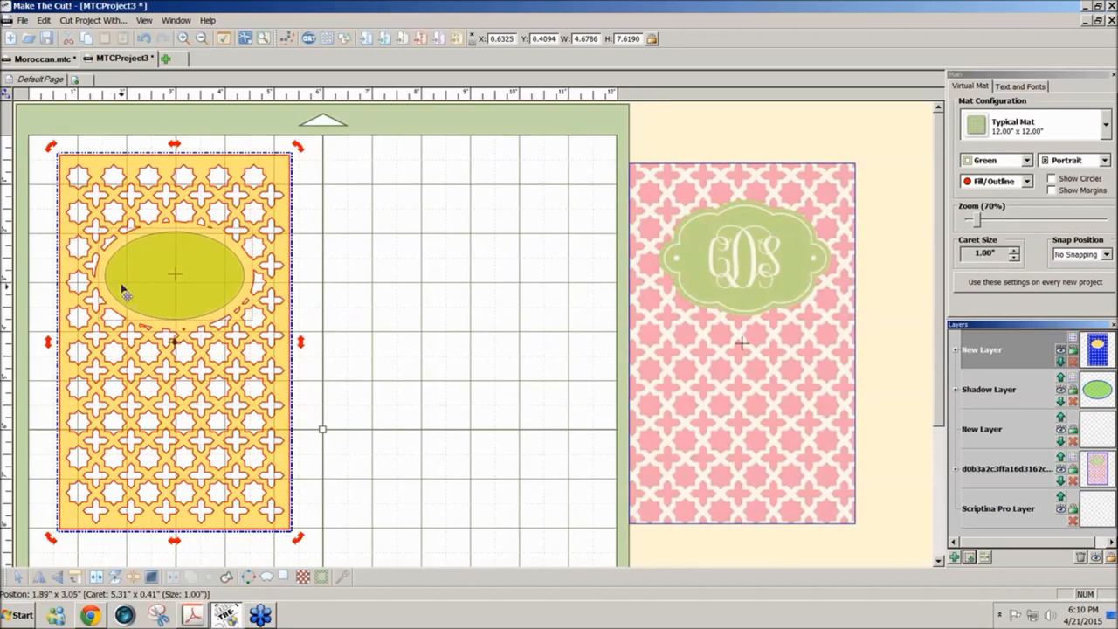
mouse_move(98, 266)
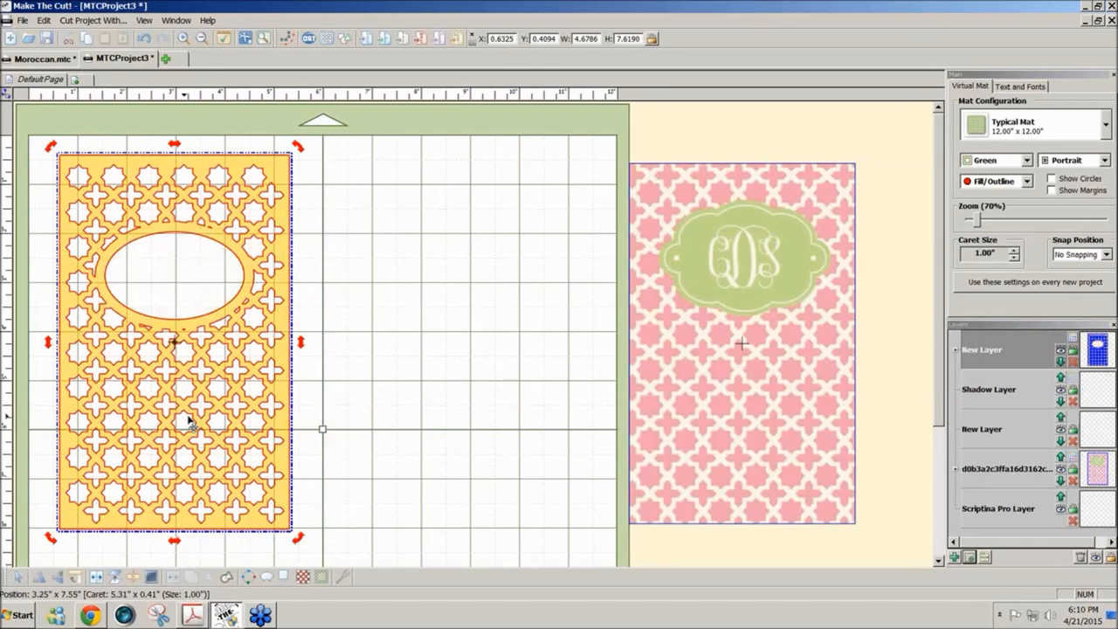
mouse_move(343, 330)
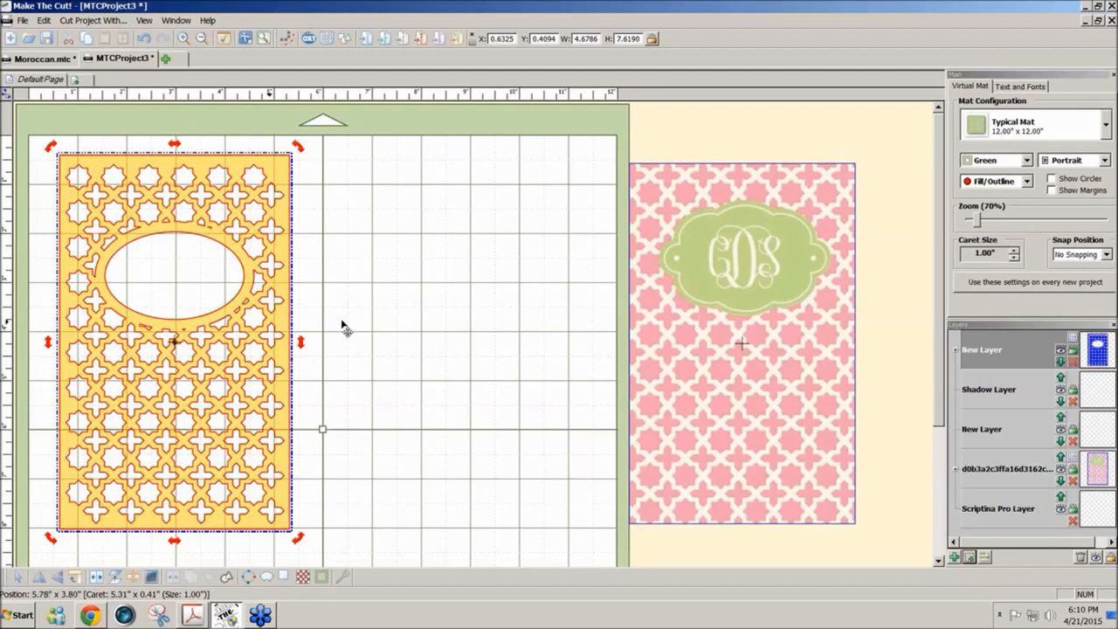